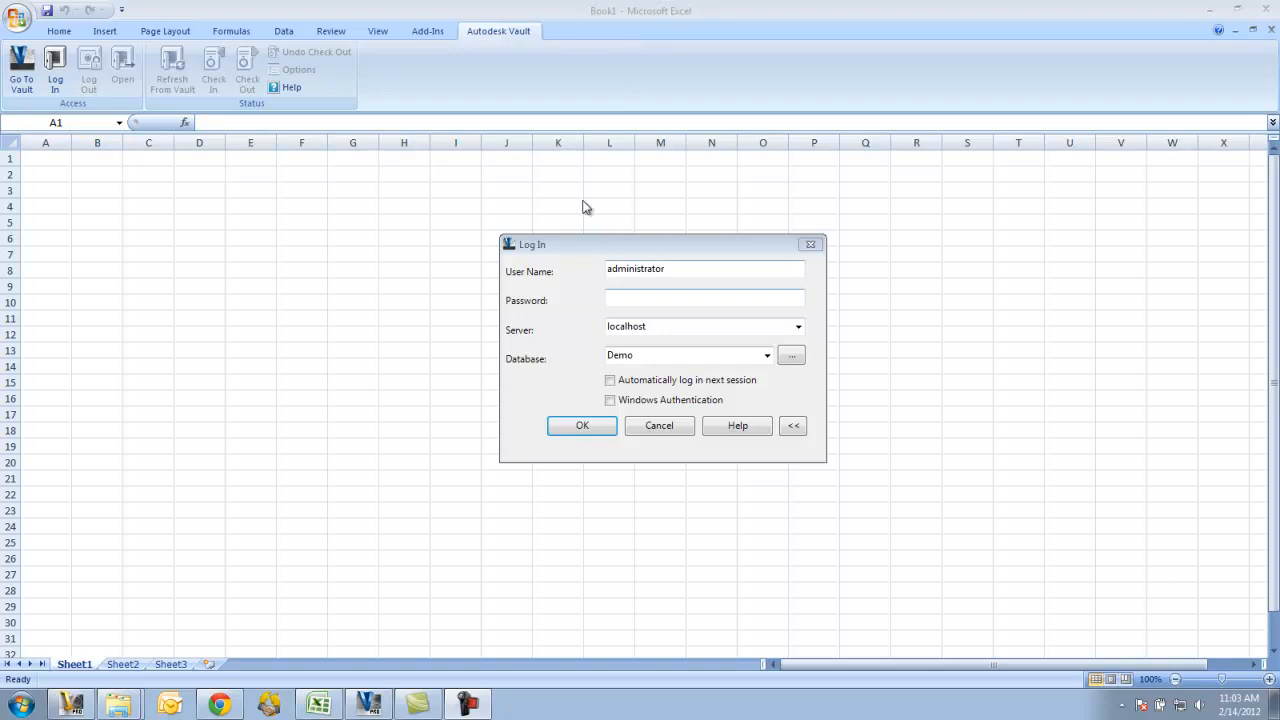
{"action": "mouse_move", "coordinate": [505, 93]}
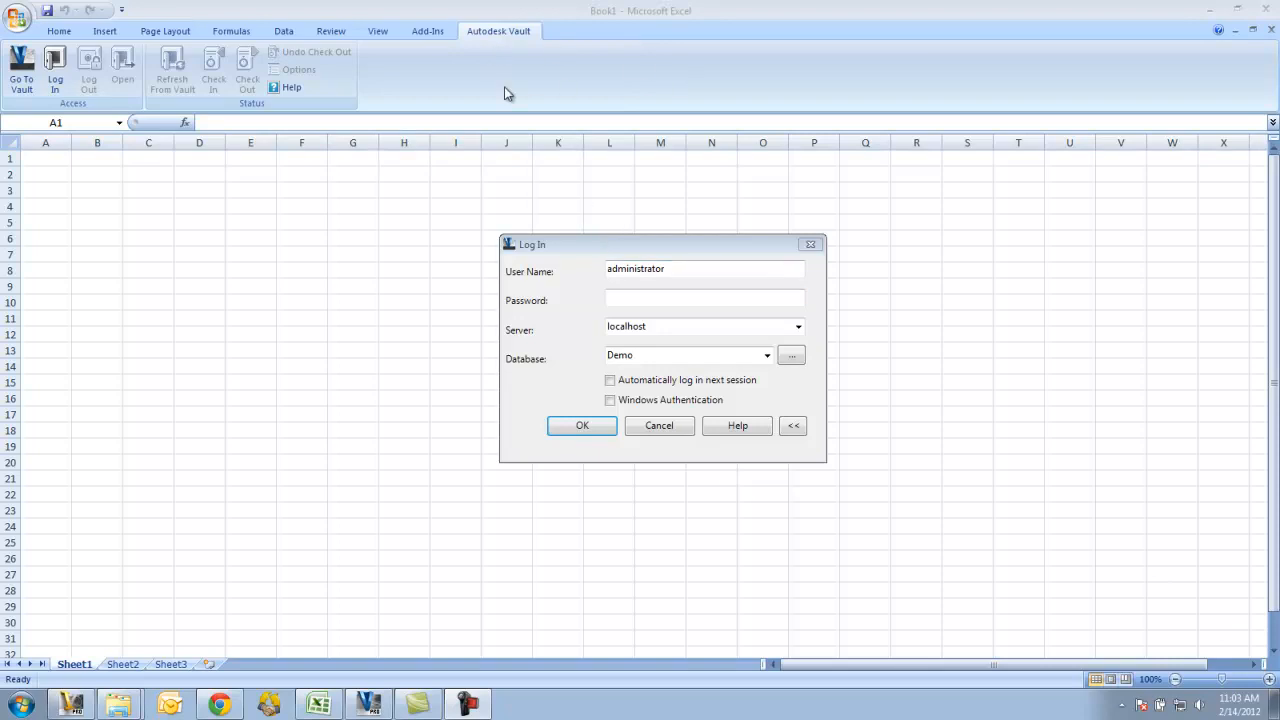
{"action": "mouse_move", "coordinate": [497, 36]}
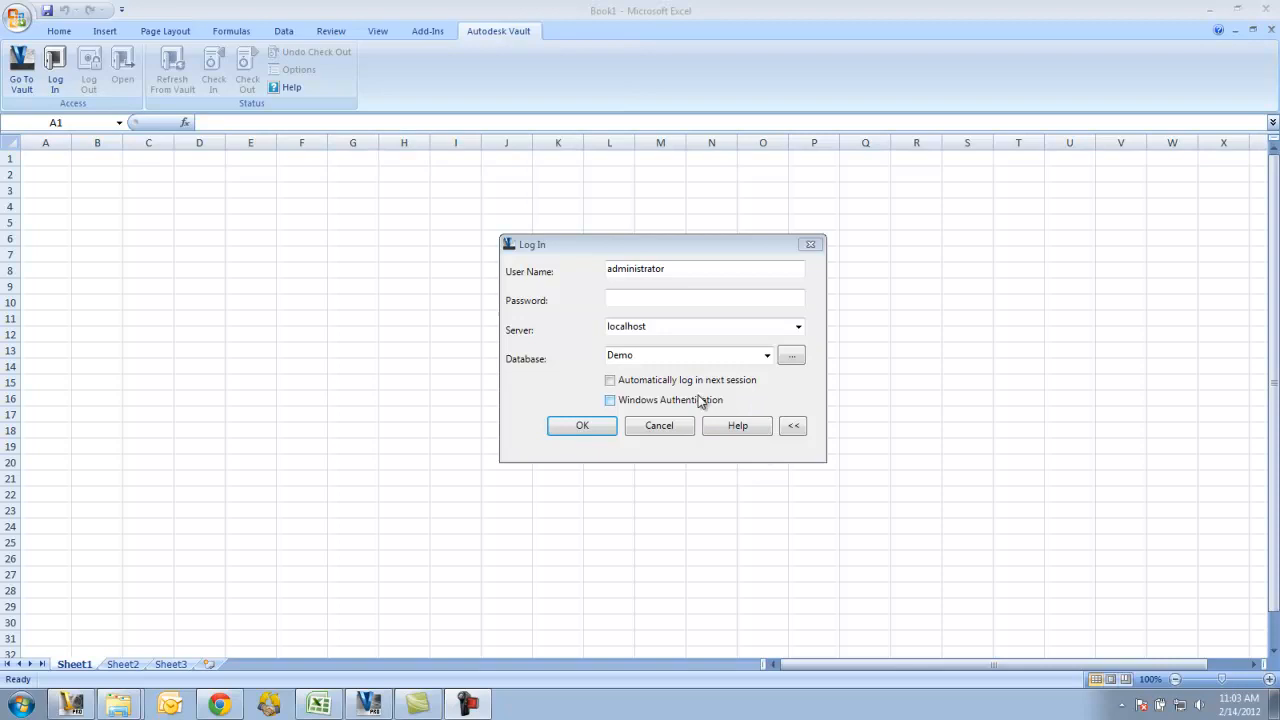
Confirm the Vault login with server localhost and the Demo database
{"action": "left_click", "coordinate": [581, 425]}
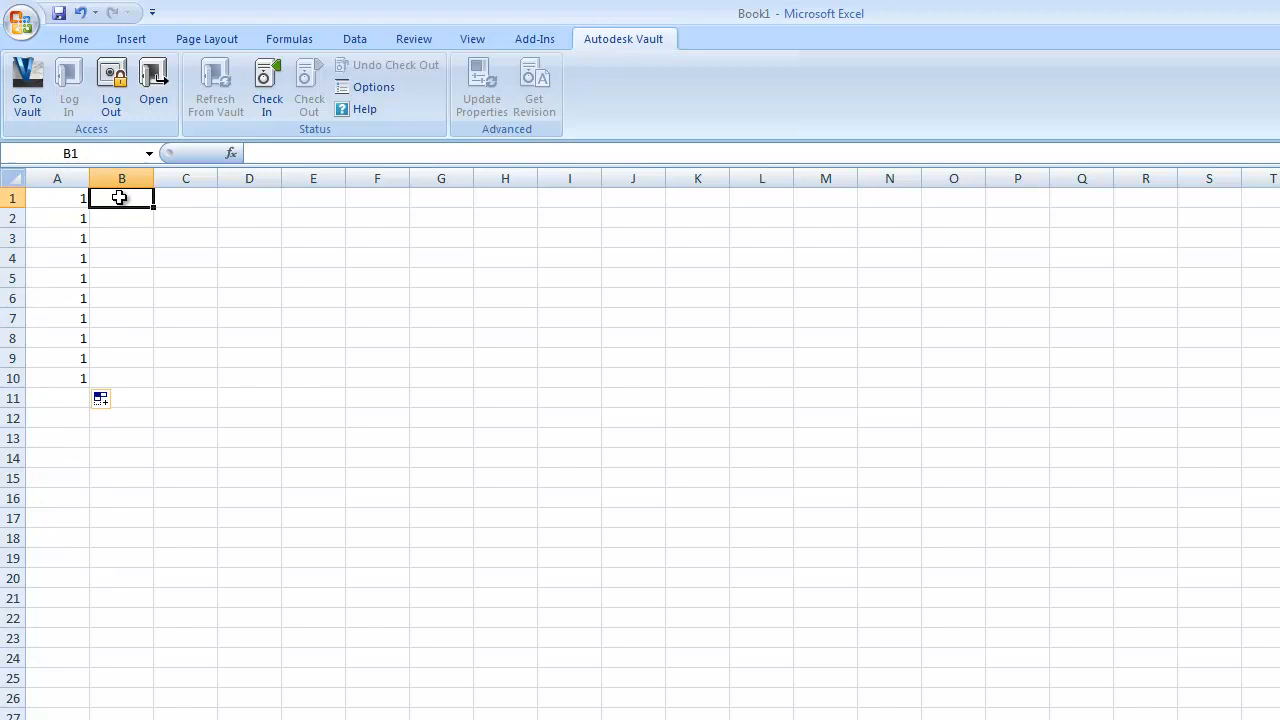
Fill cells B1 to B10 with A and cells C1 to C10 with 2
{"action": "type", "text": "A"}
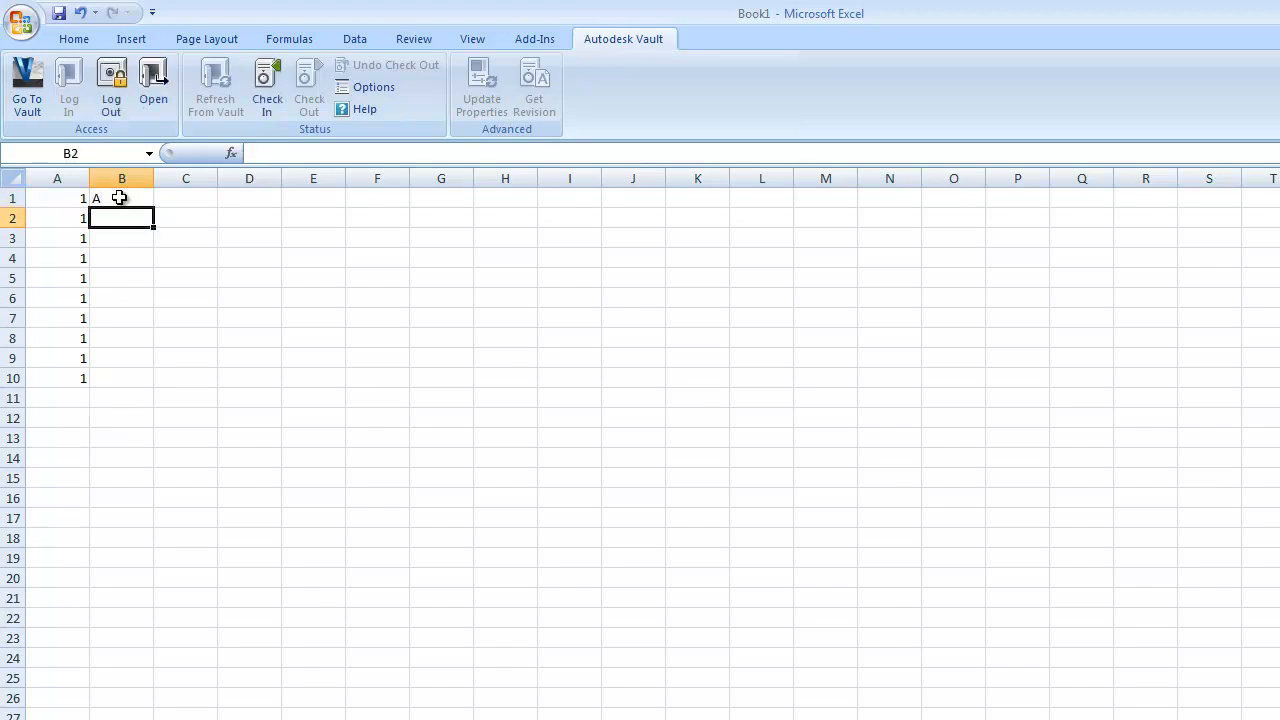
{"action": "left_click", "coordinate": [122, 198]}
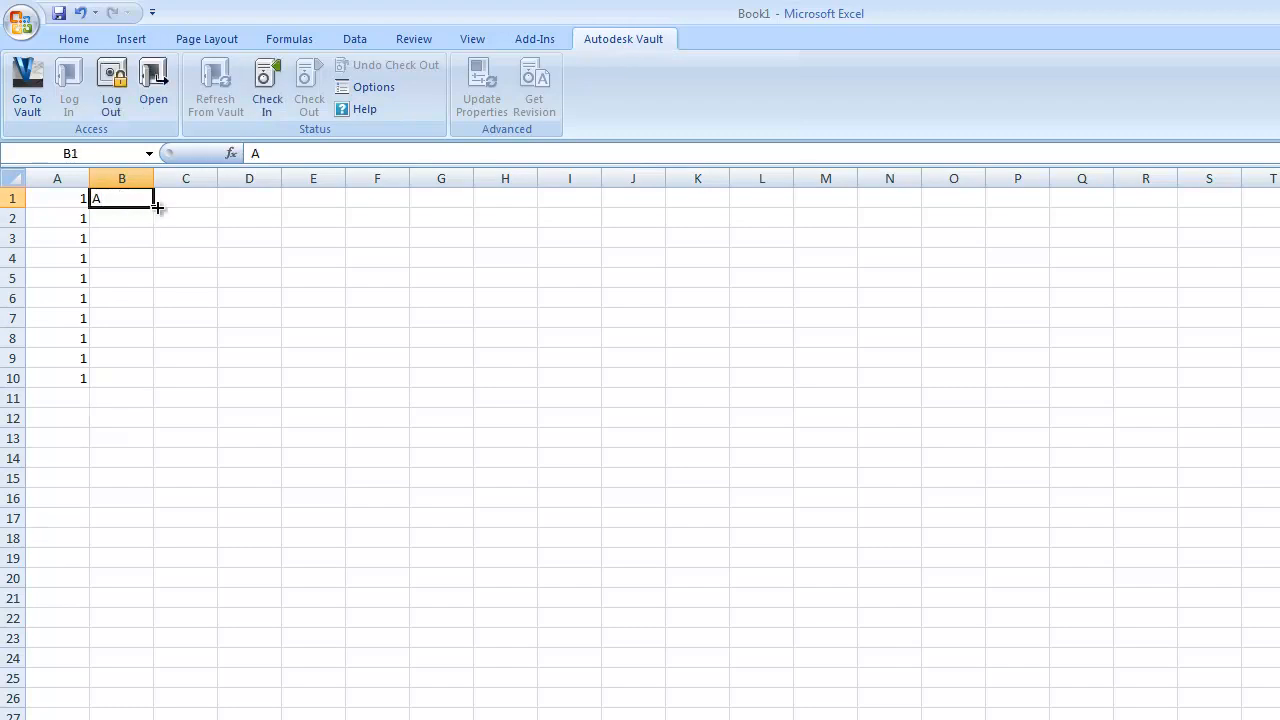
{"action": "left_click_drag", "start_coordinate": [156, 206], "coordinate": [121, 378]}
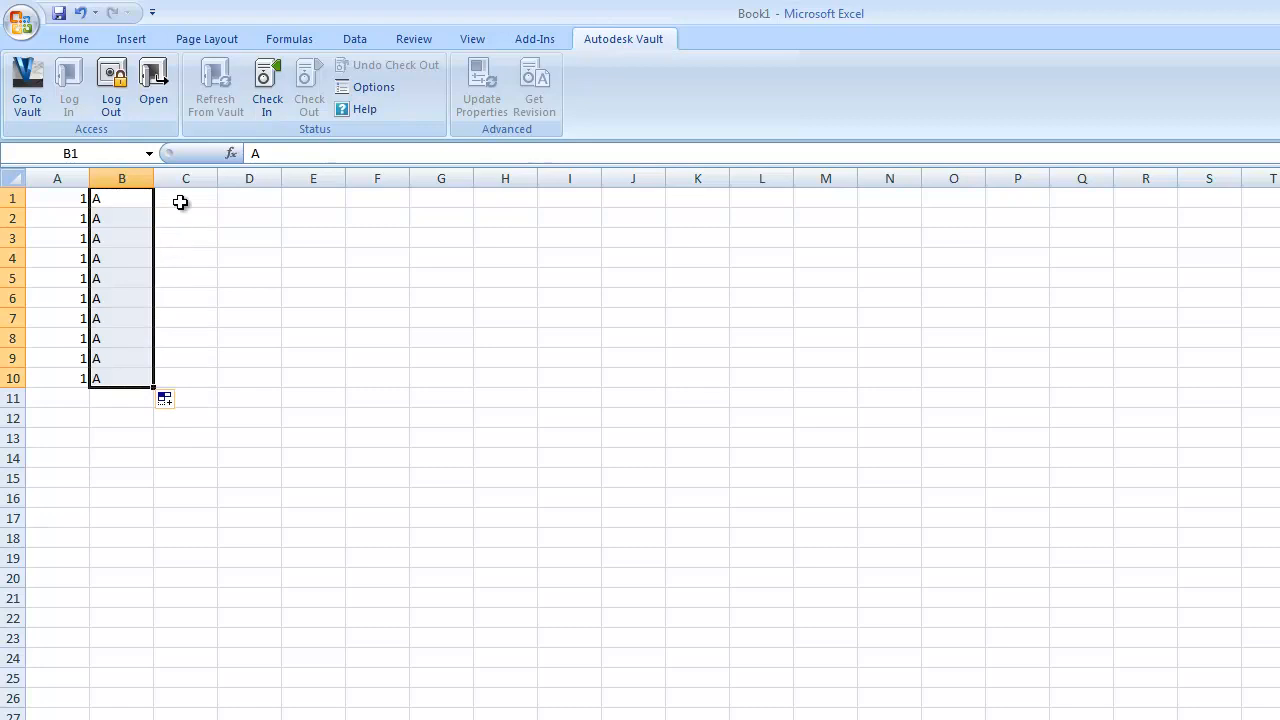
{"action": "type", "text": "2"}
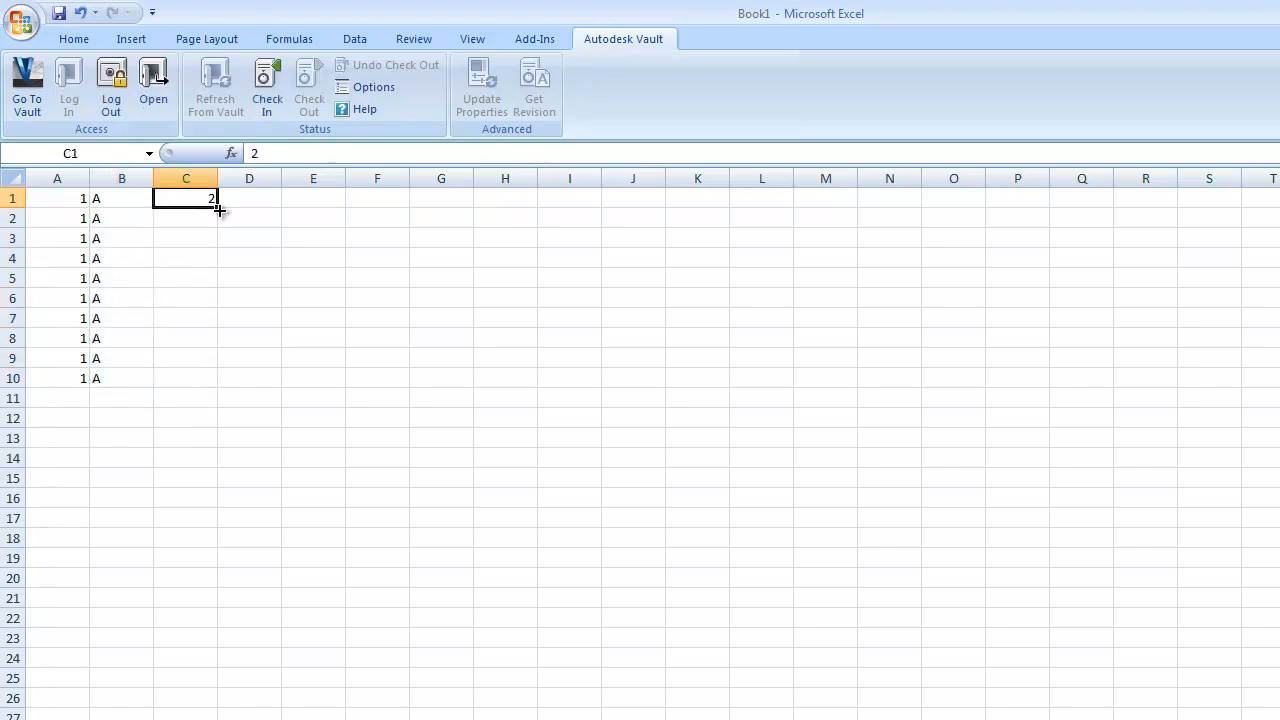
{"action": "left_click_drag", "start_coordinate": [210, 198], "coordinate": [210, 378]}
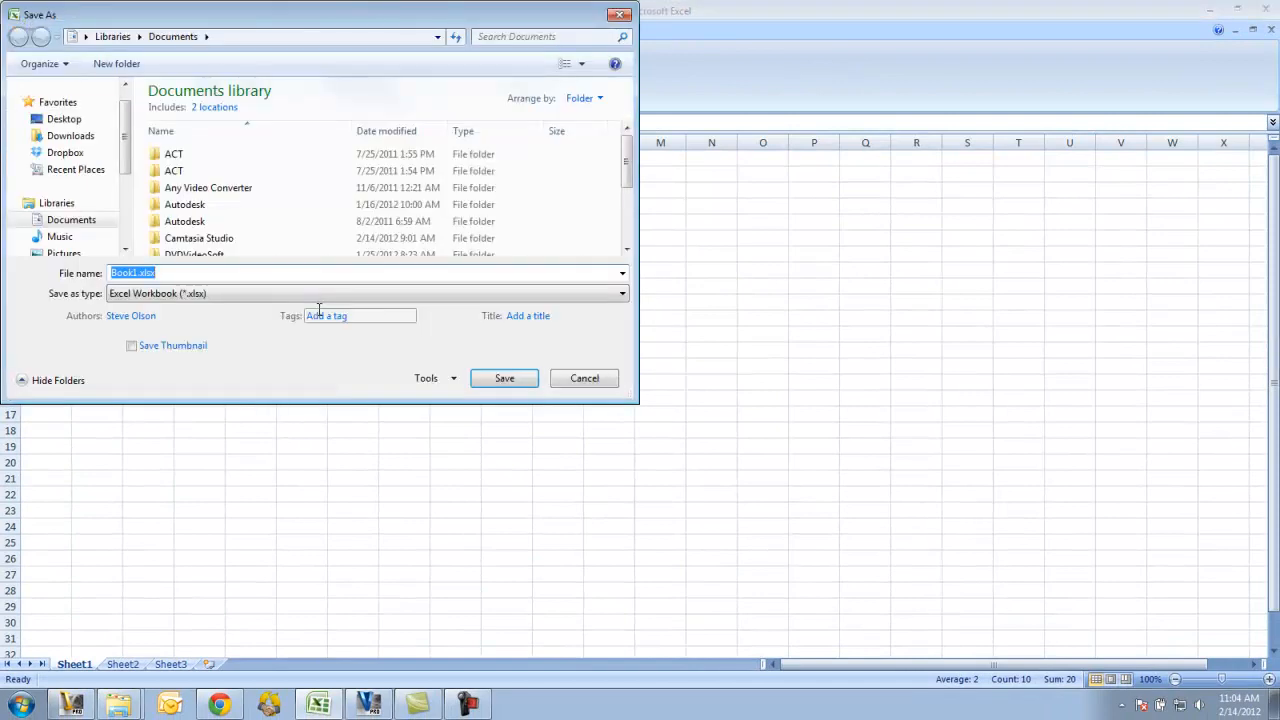
Create an Office Docs folder in C:\Local Workspace\Designs and save Book1.xlsx there
{"action": "scroll", "scroll_direction": "down", "scroll_amount": 3}
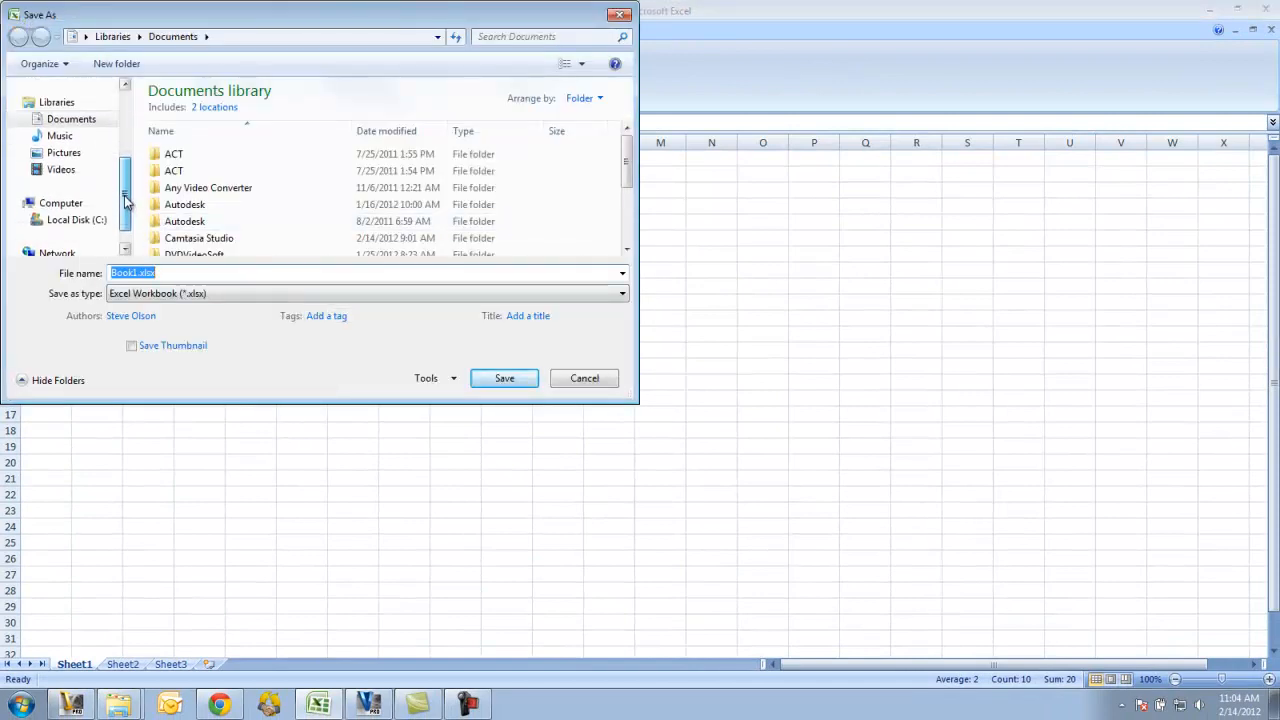
{"action": "left_click", "coordinate": [76, 219]}
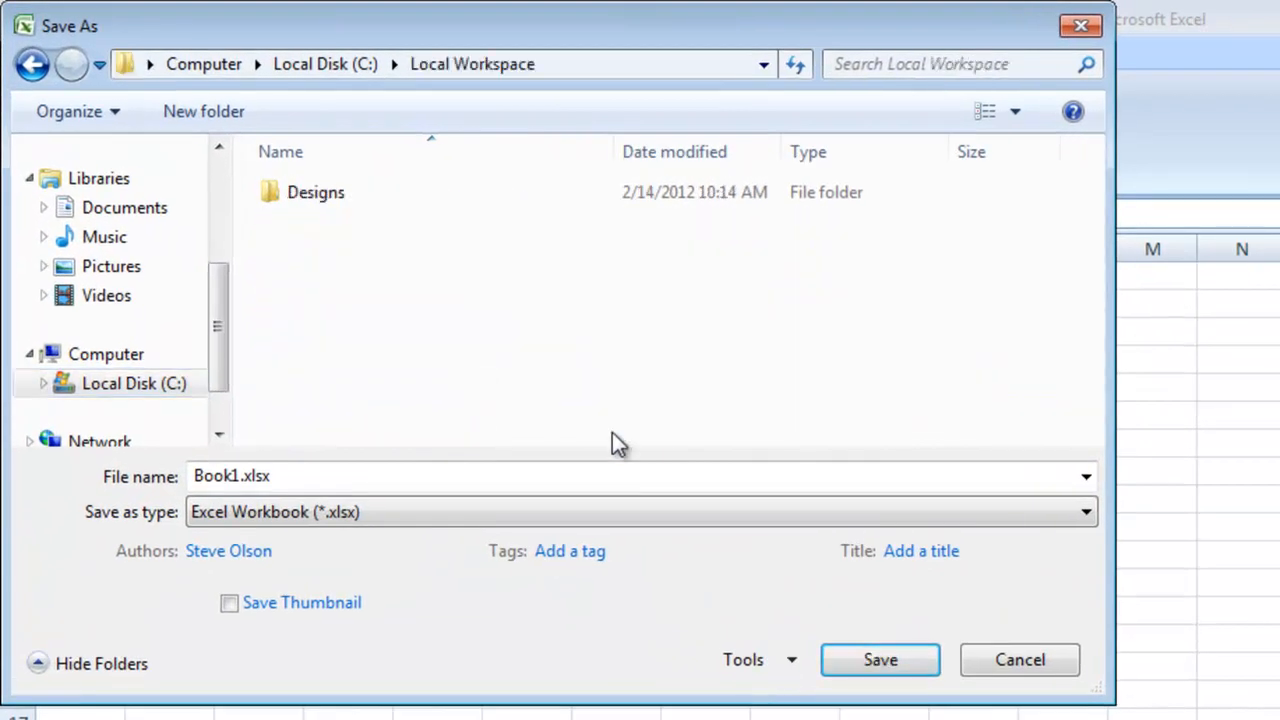
{"action": "double_click", "coordinate": [315, 192]}
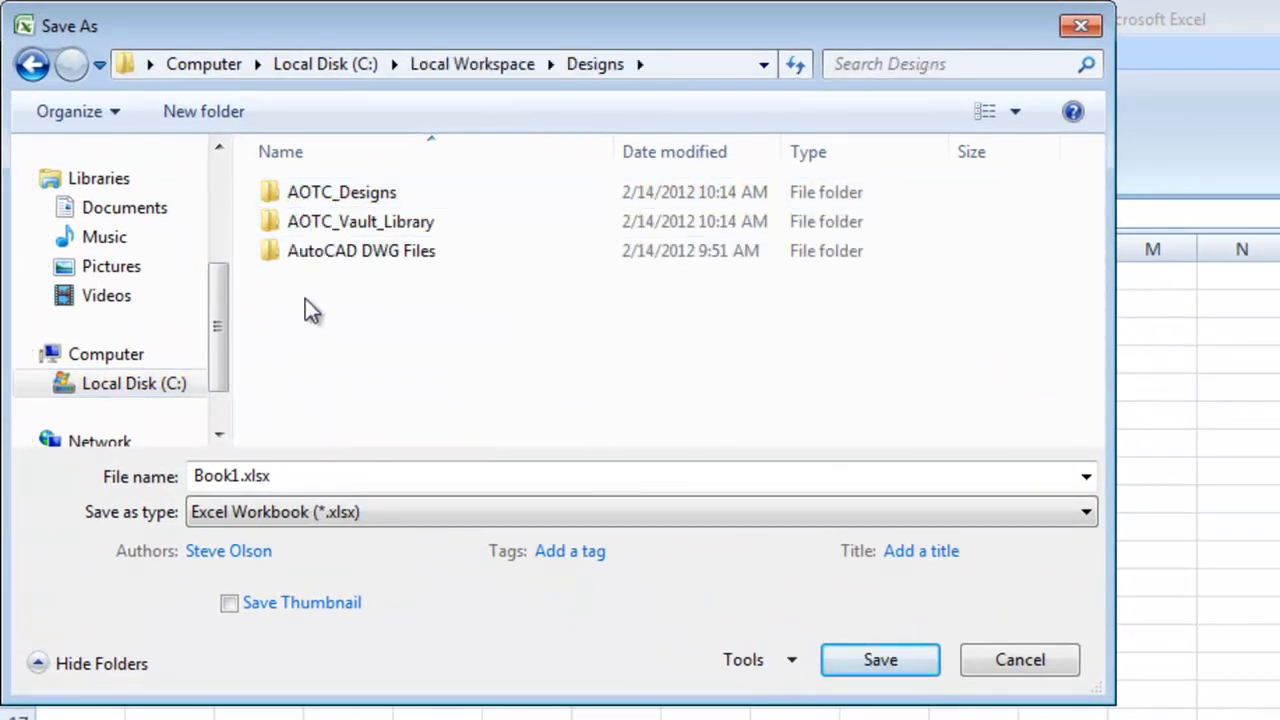
{"action": "right_click", "coordinate": [315, 310]}
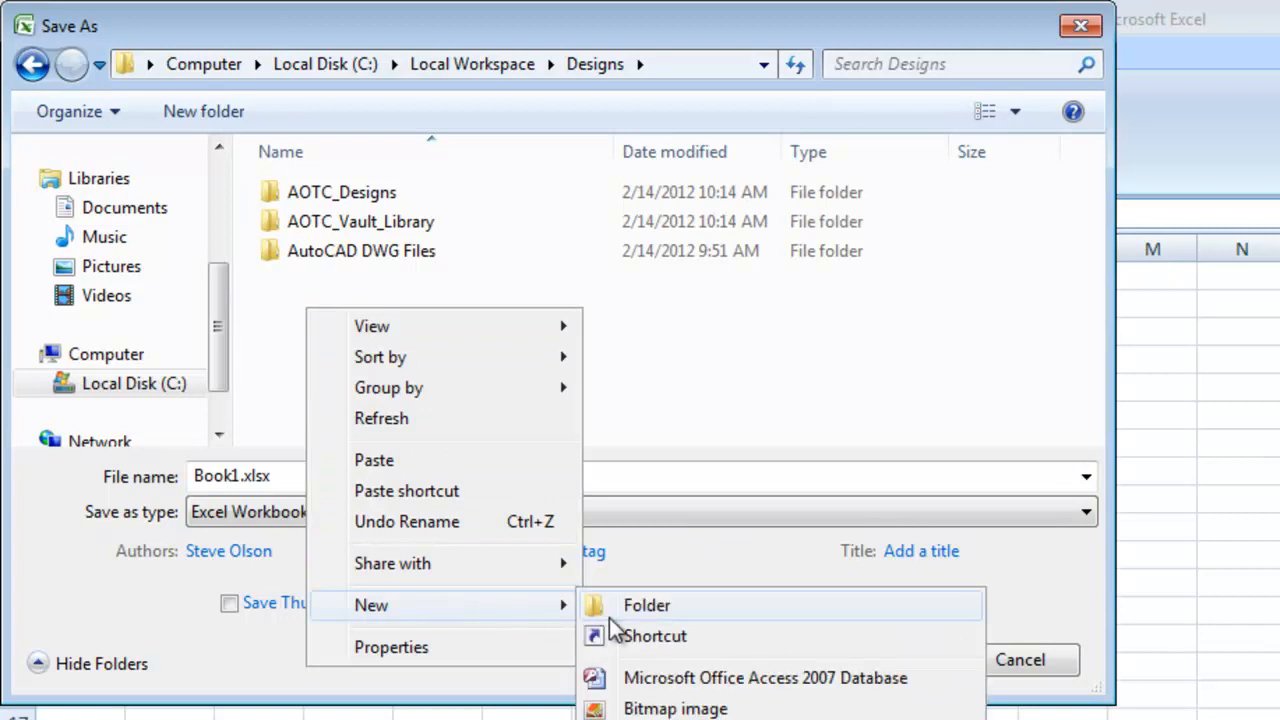
{"action": "left_click", "coordinate": [646, 605]}
{"action": "type", "text": "Office Docs"}
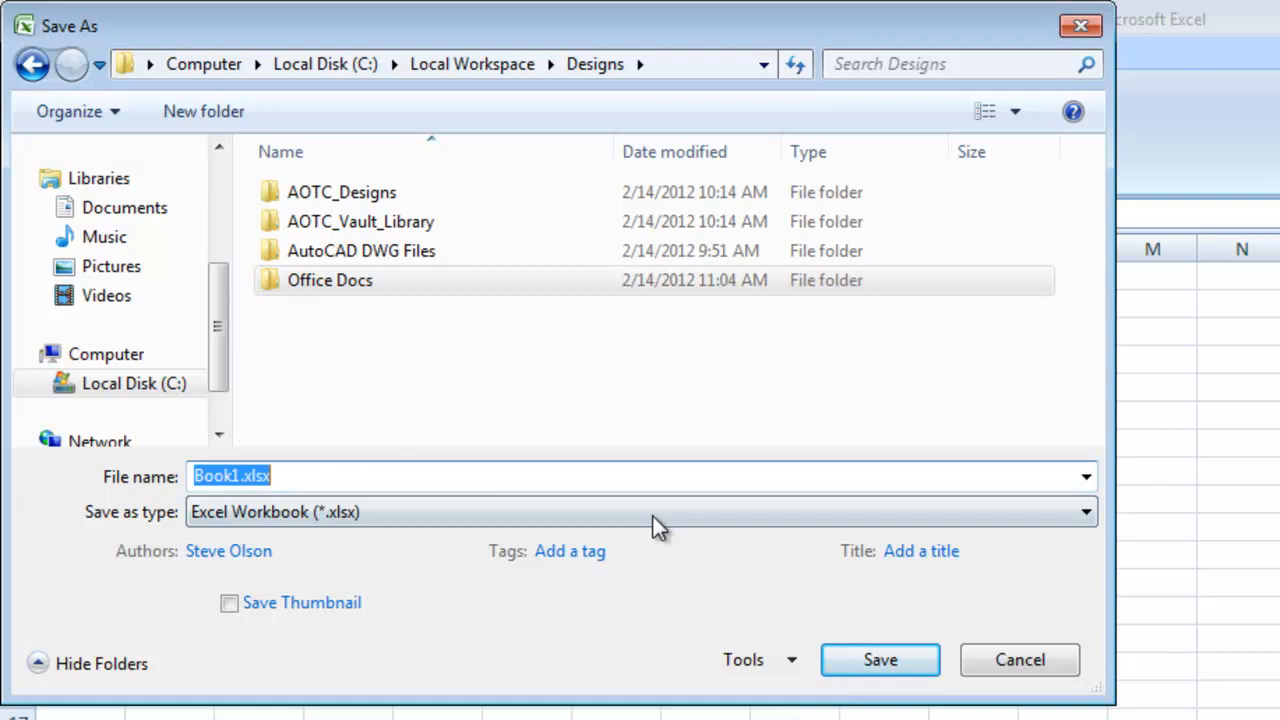
{"action": "double_click", "coordinate": [330, 280]}
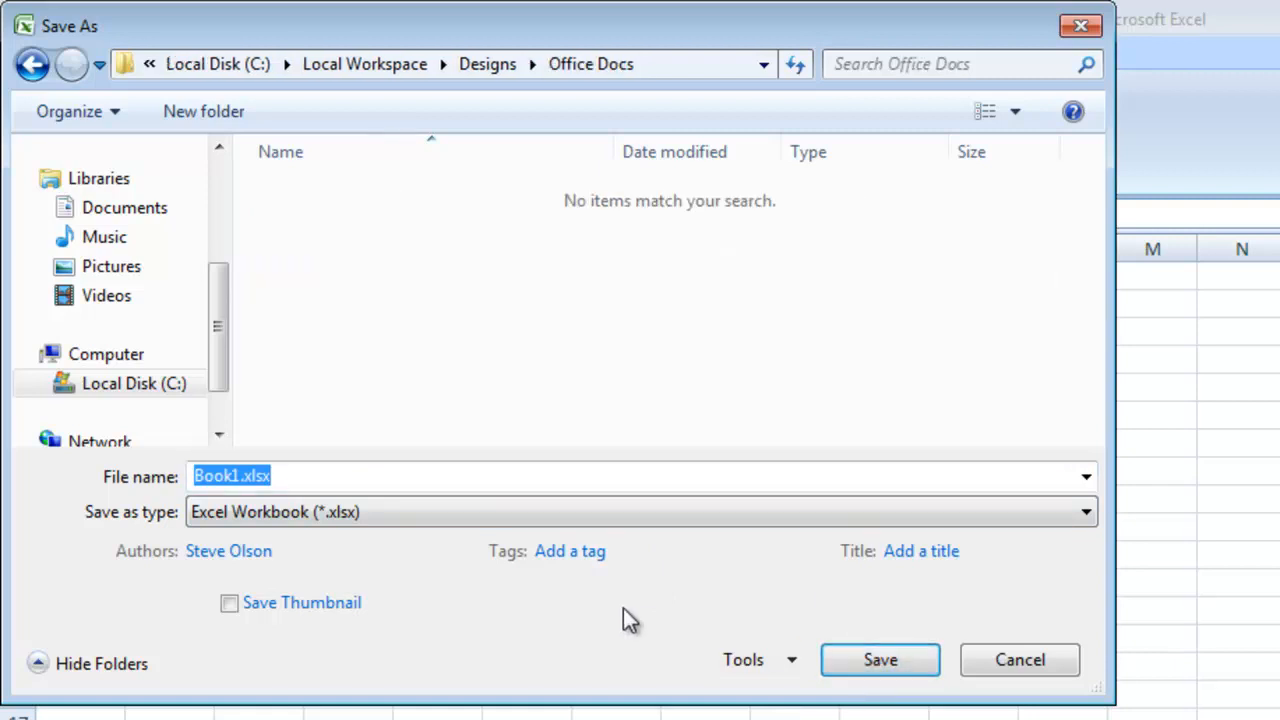
{"action": "mouse_move", "coordinate": [775, 645]}
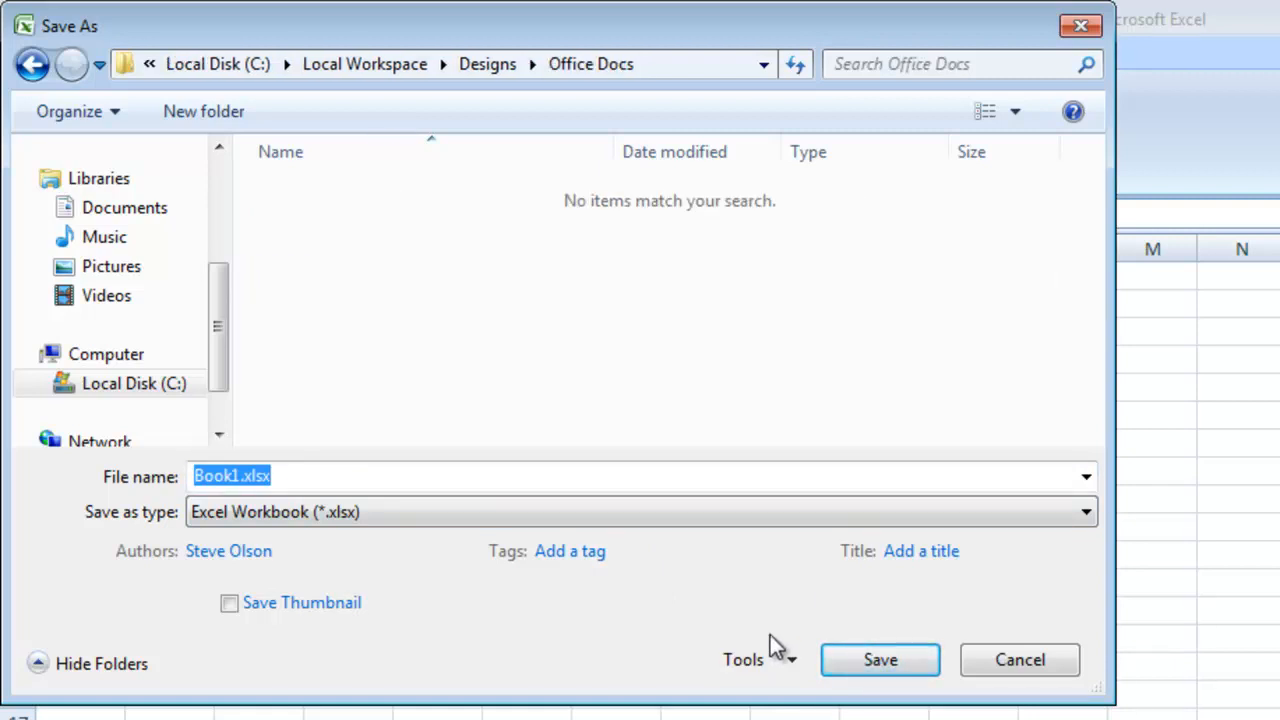
{"action": "mouse_move", "coordinate": [880, 660]}
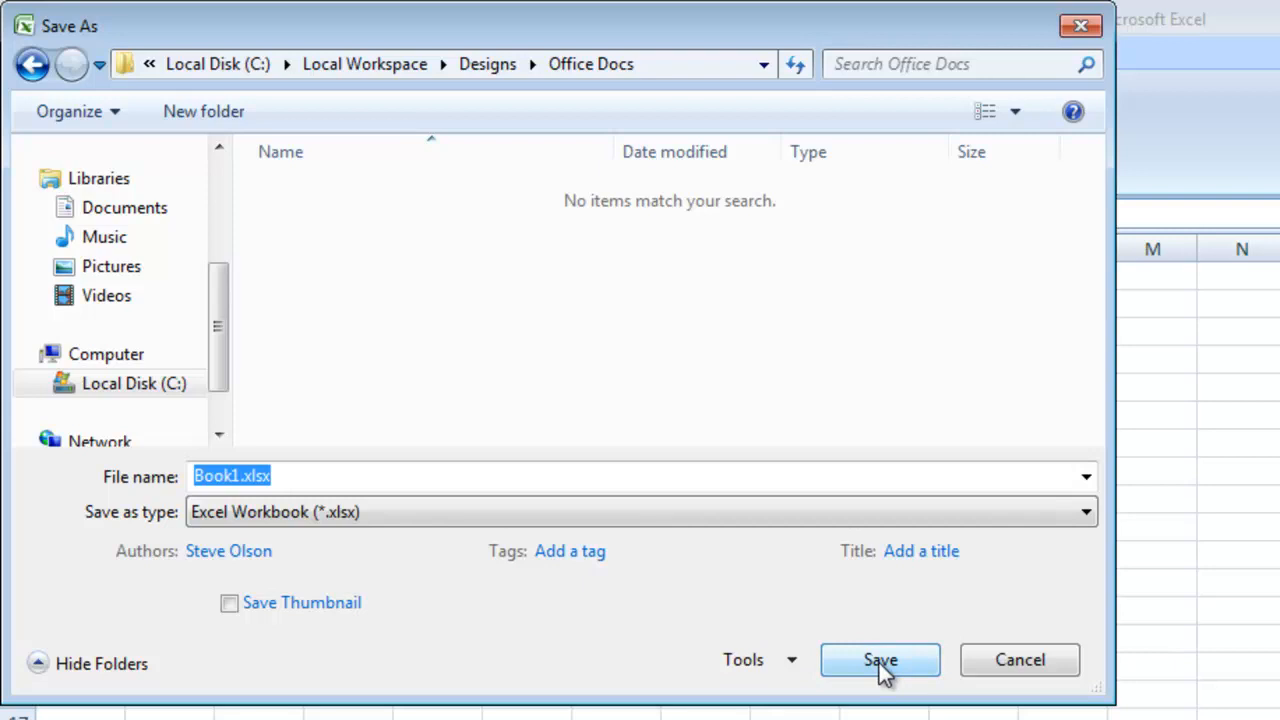
{"action": "left_click", "coordinate": [879, 660]}
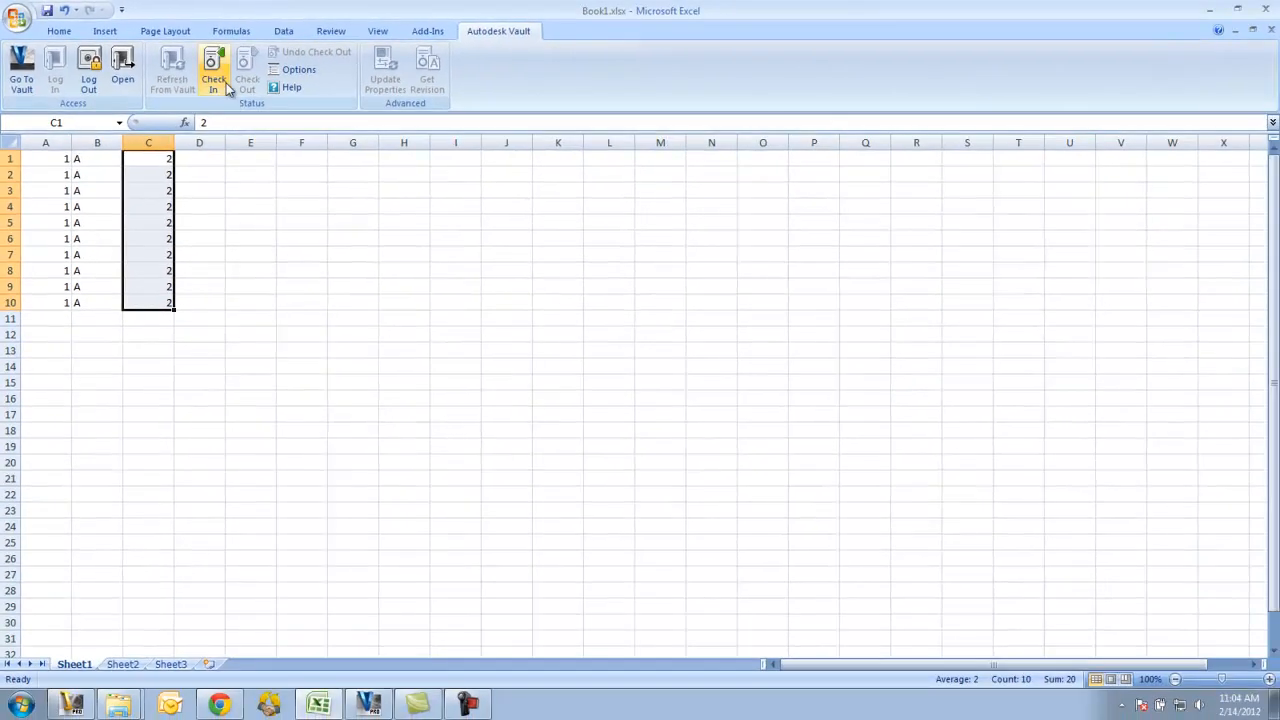
Check Book1.xlsx in to the vault from the Autodesk Vault tab
{"action": "left_click", "coordinate": [213, 70]}
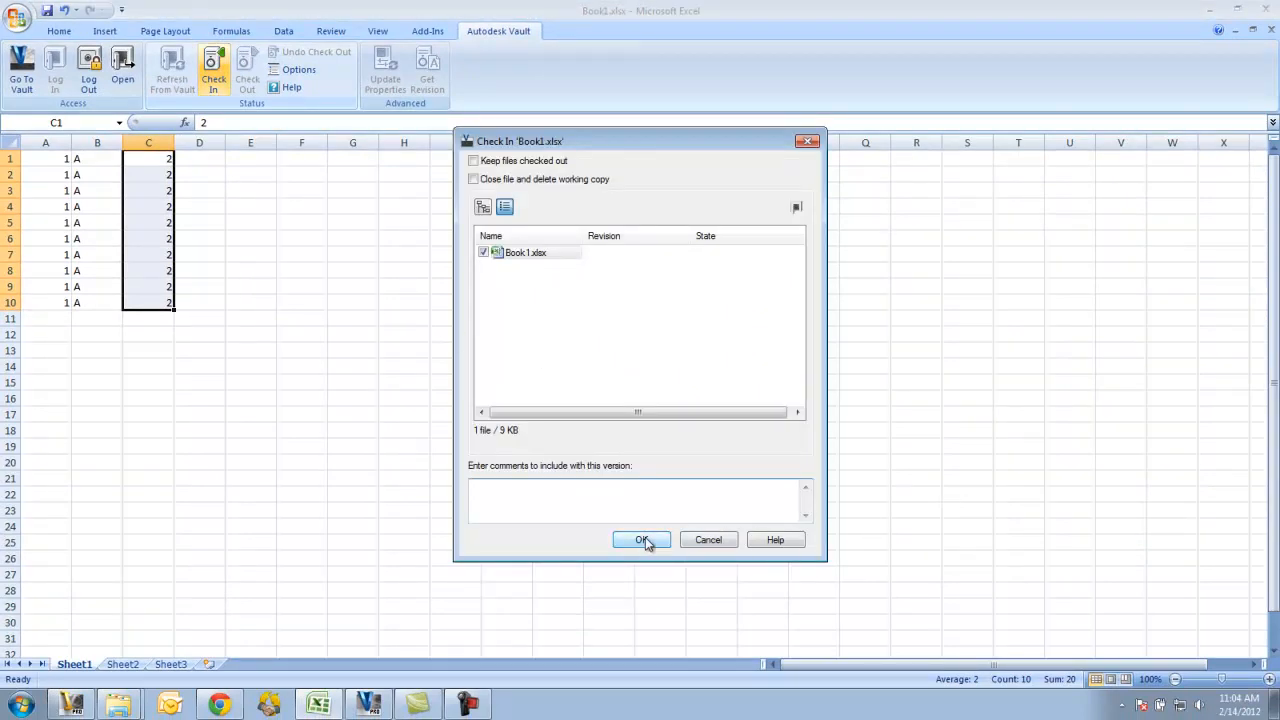
{"action": "left_click", "coordinate": [641, 540]}
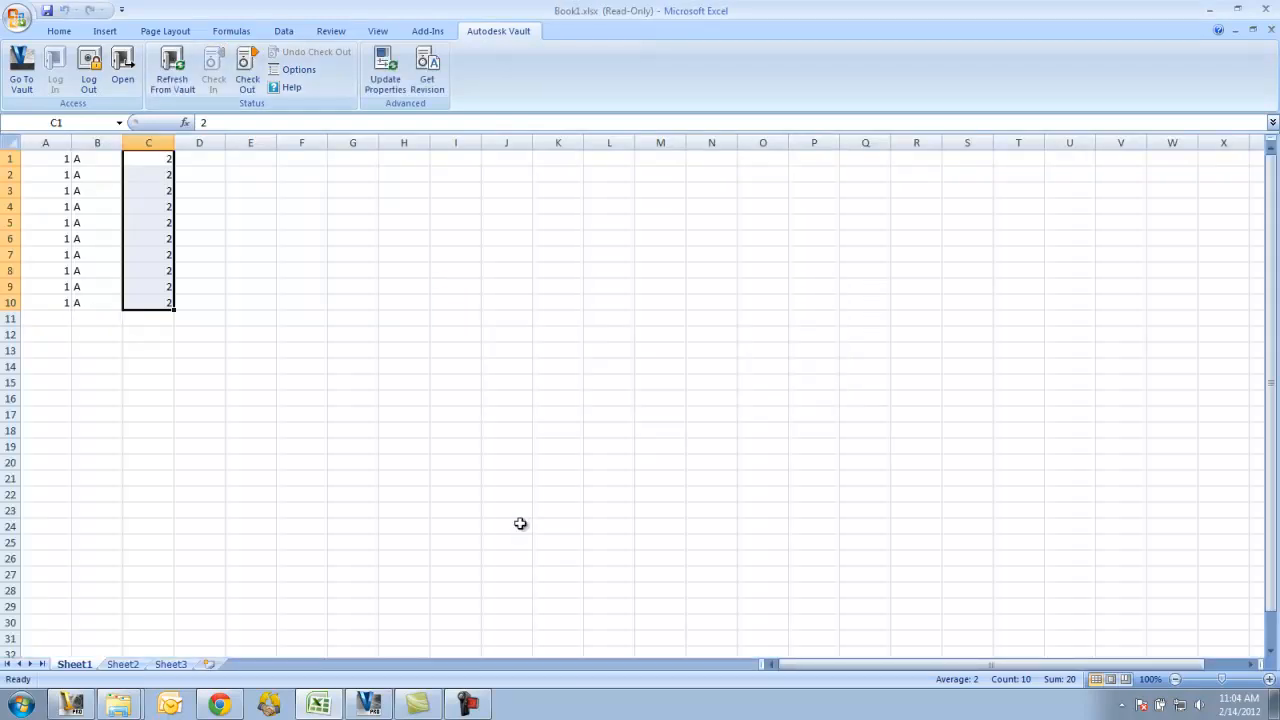
Type 2 in A11, accepting the vault copy replacement and property update
{"action": "left_click", "coordinate": [45, 318]}
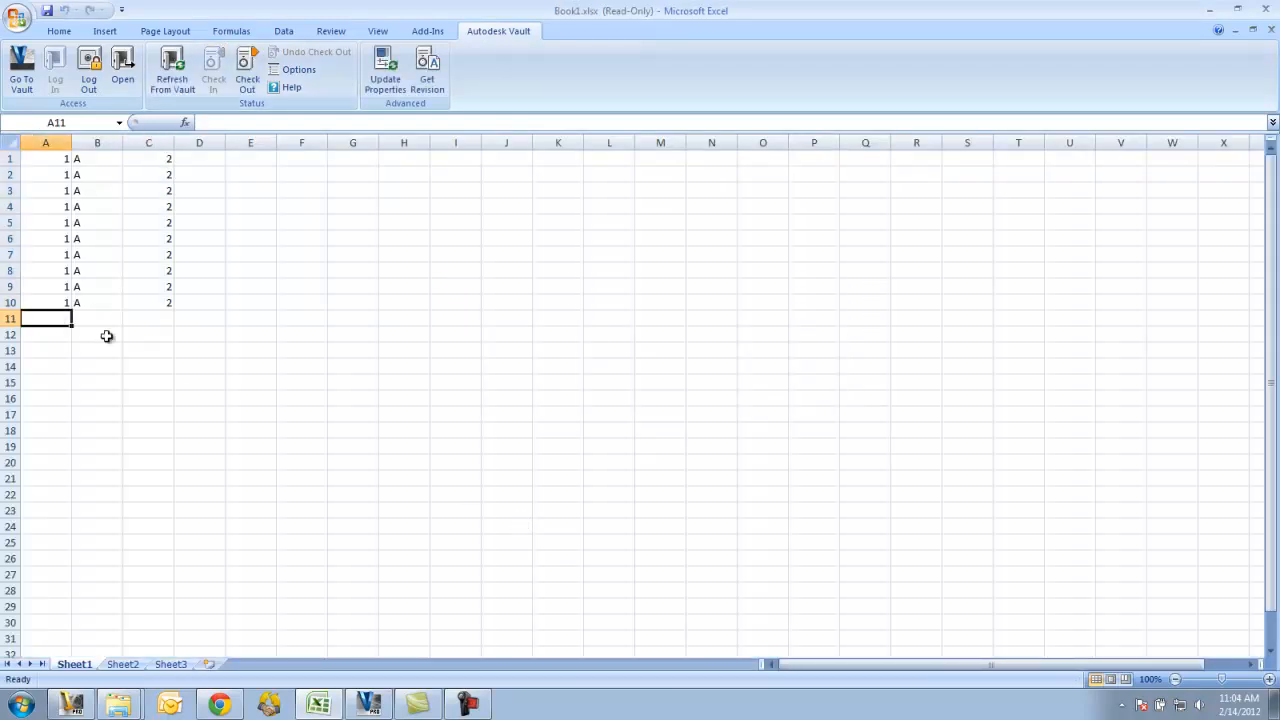
{"action": "type", "text": "2"}
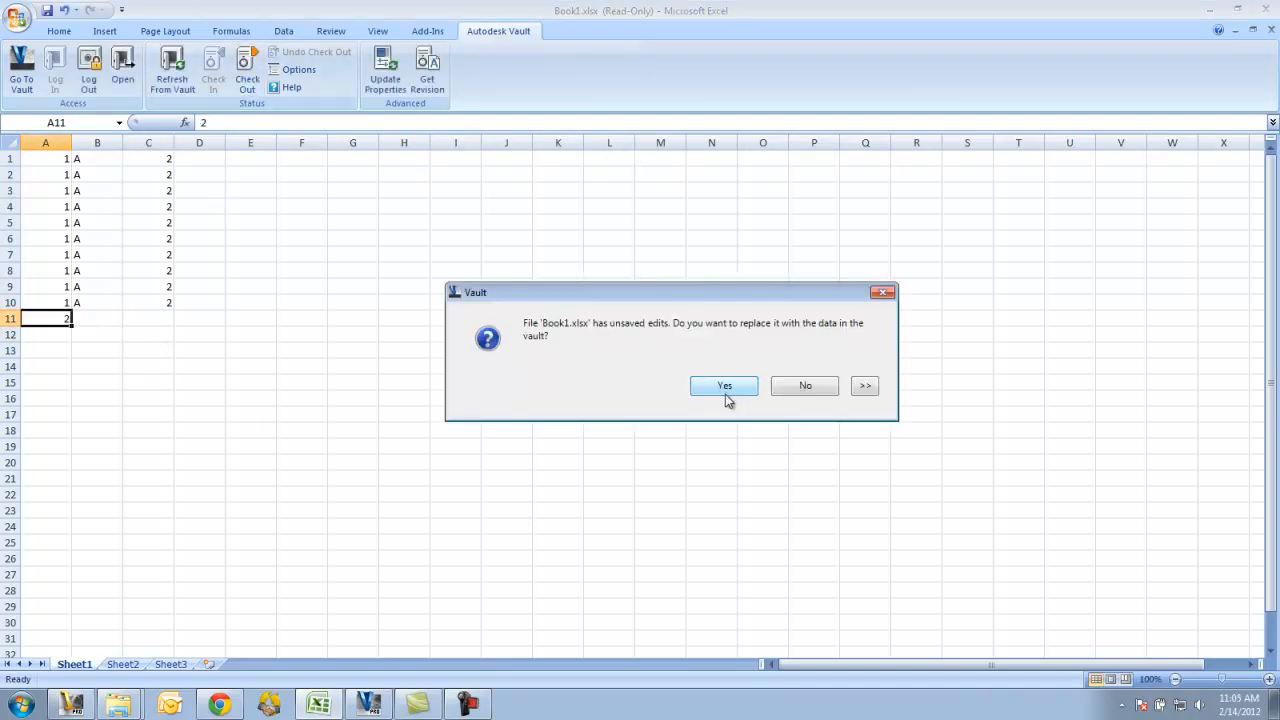
{"action": "left_click", "coordinate": [724, 386]}
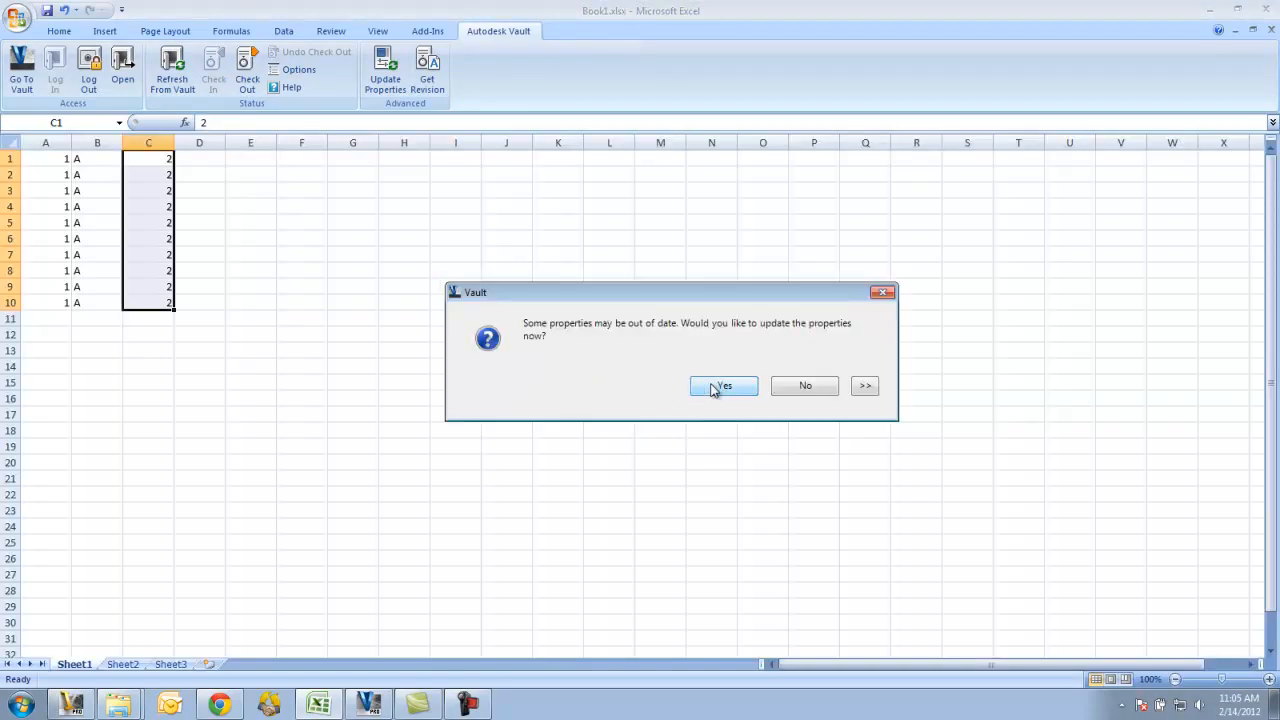
{"action": "left_click", "coordinate": [723, 386]}
{"action": "type", "text": "Z"}
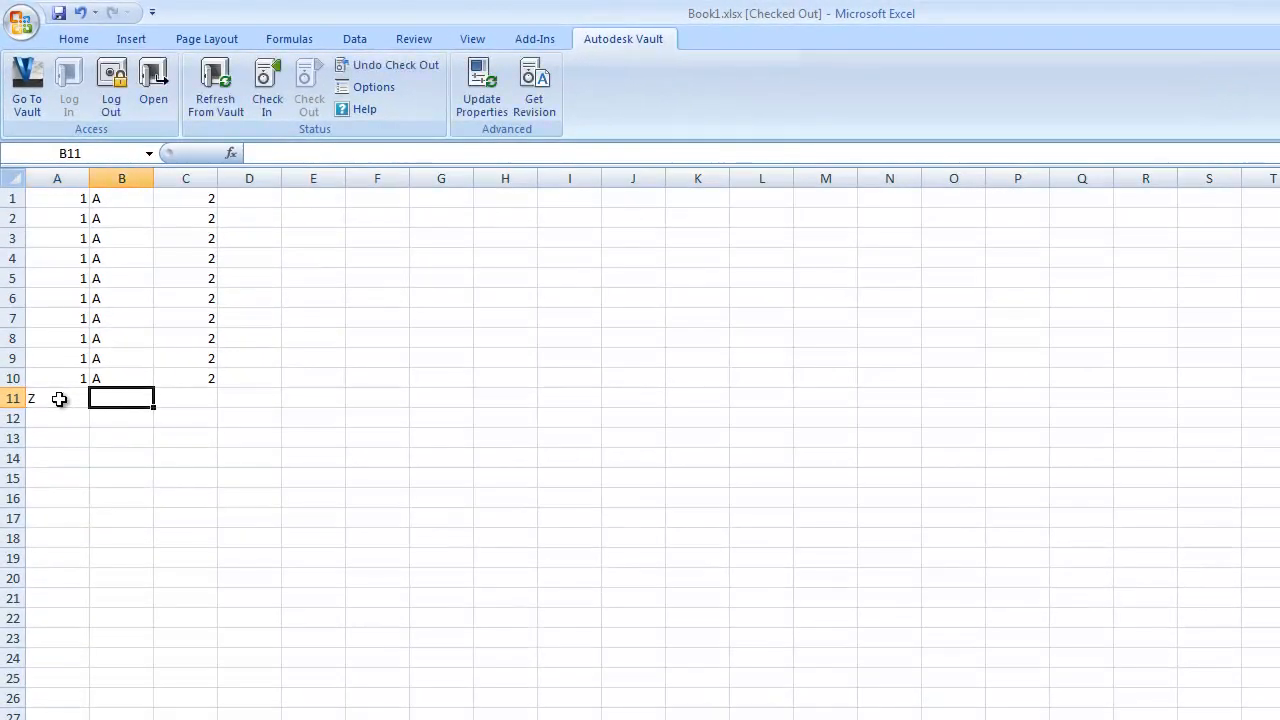
{"action": "type", "text": "X"}
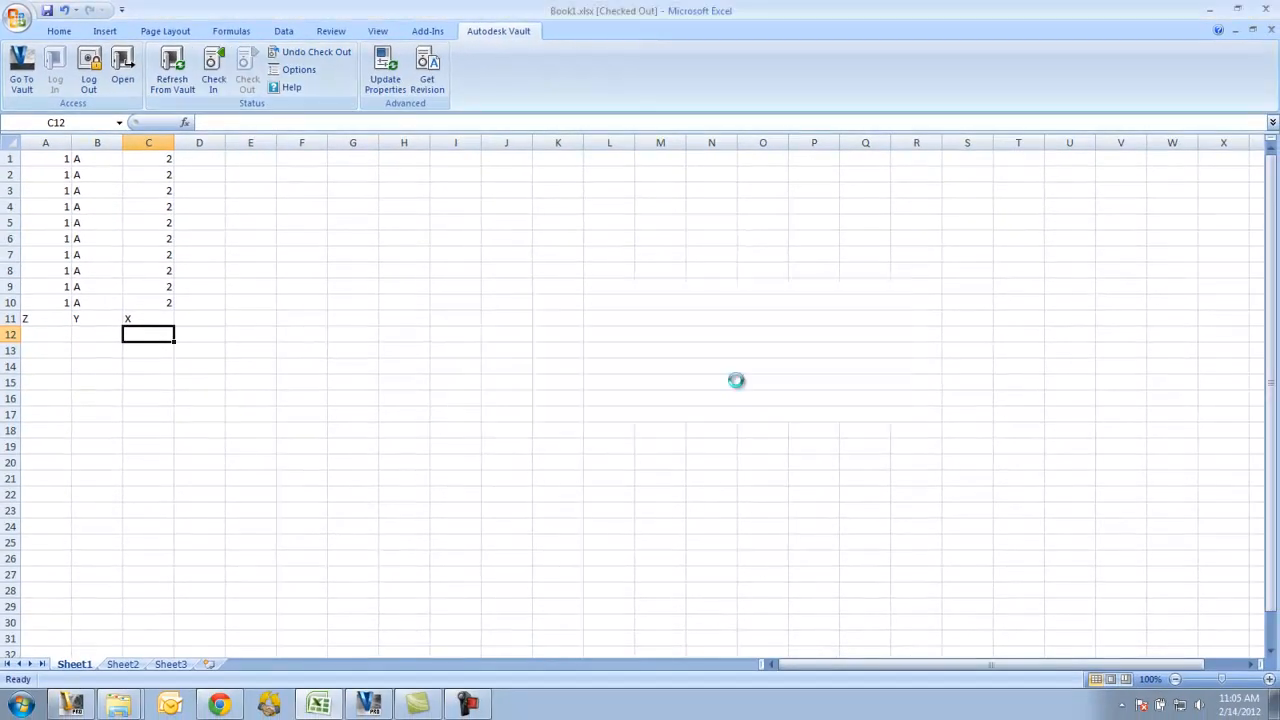
Check the edited Book1.xlsx back in through the Autodesk Vault Check In dialog
{"action": "left_click", "coordinate": [213, 83]}
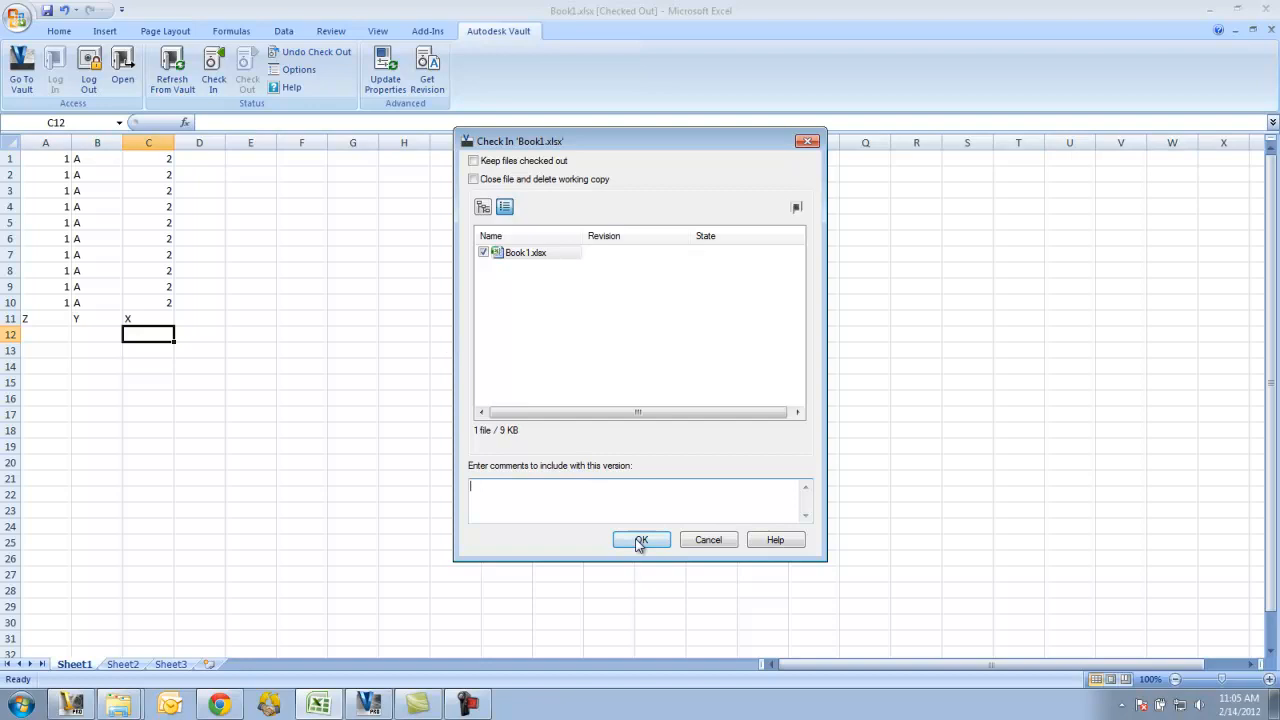
{"action": "left_click", "coordinate": [641, 540]}
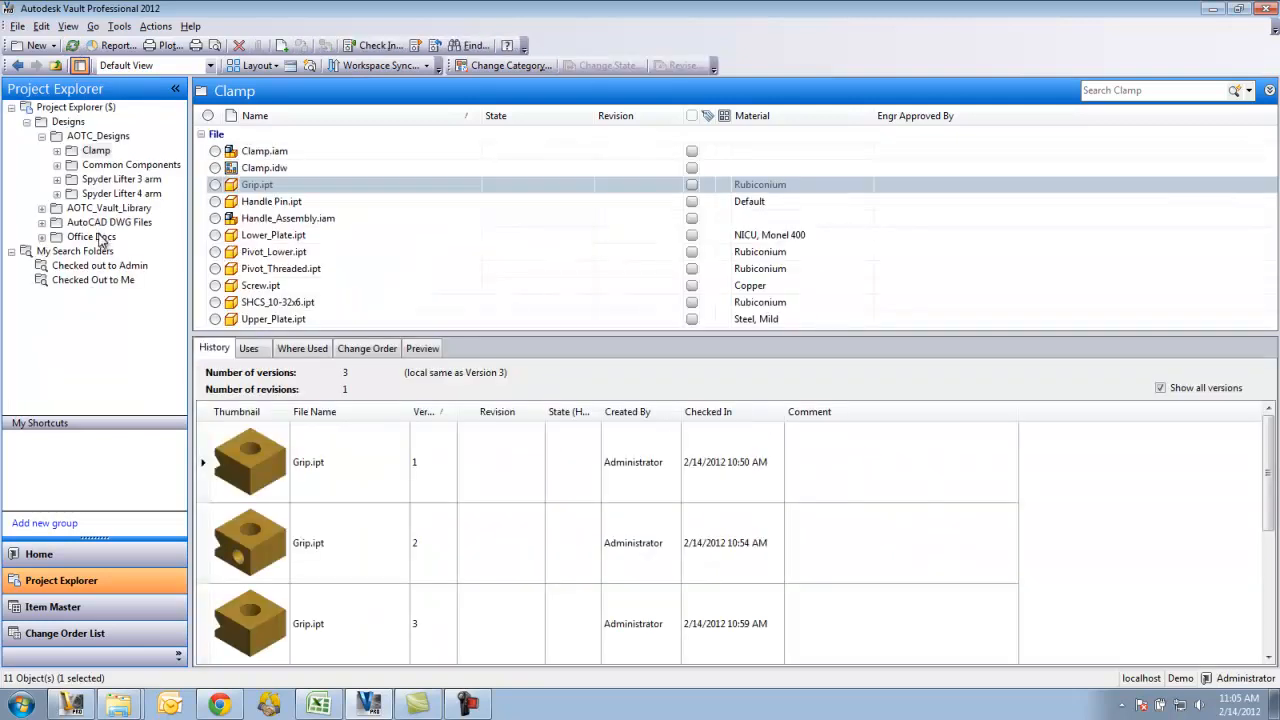
Open Office Docs, select Book1.xlsx, and preview its Sheet3 and Sheet1 contents
{"action": "left_click", "coordinate": [91, 237]}
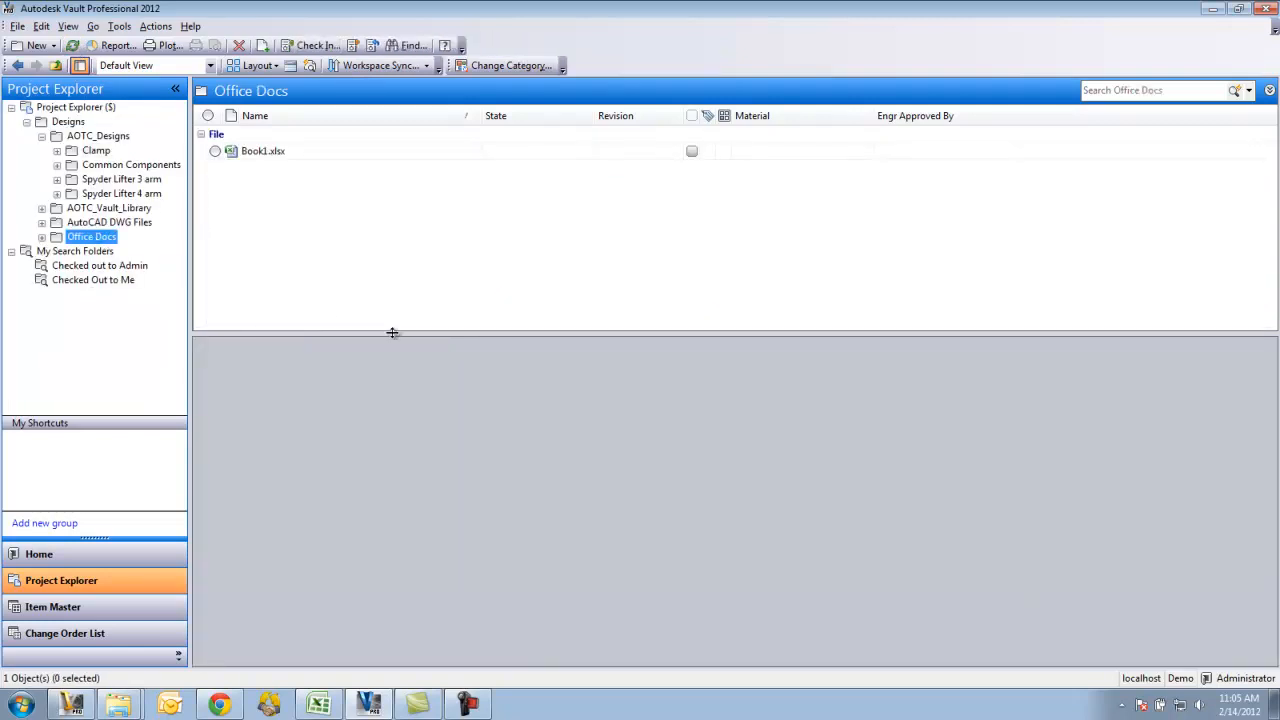
{"action": "left_click", "coordinate": [263, 151]}
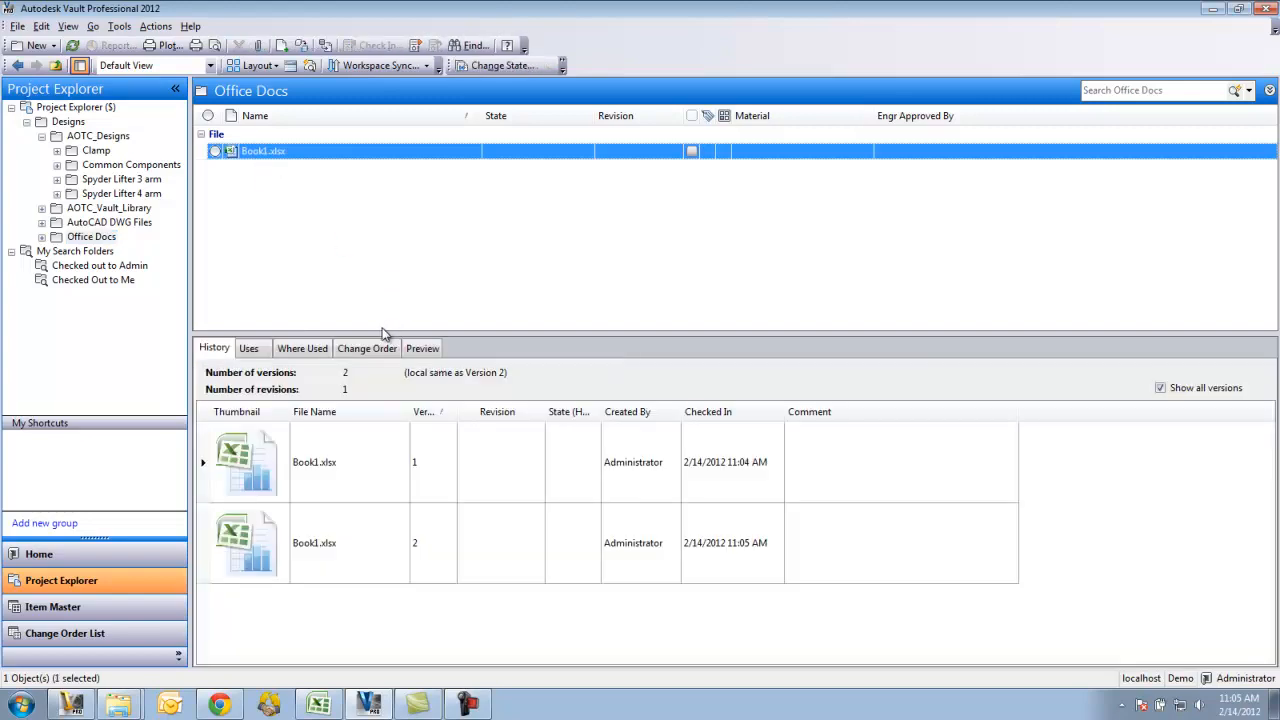
{"action": "left_click", "coordinate": [422, 348]}
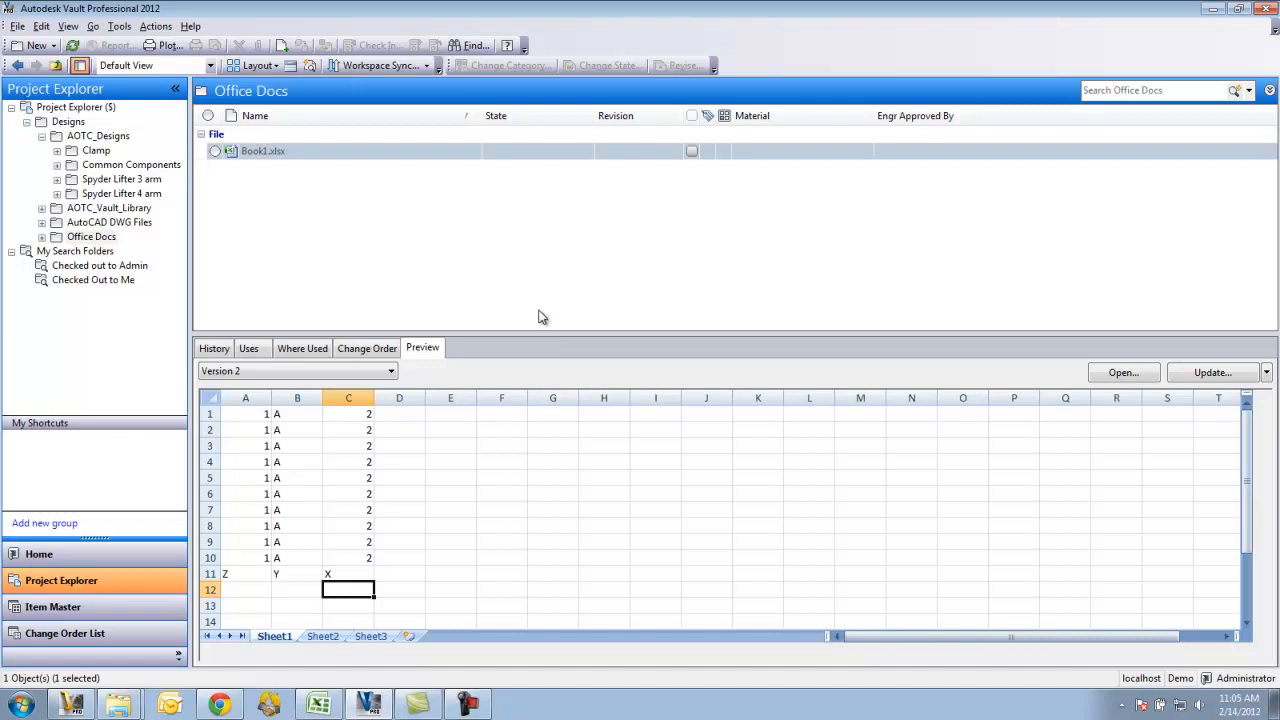
{"action": "left_click", "coordinate": [348, 573]}
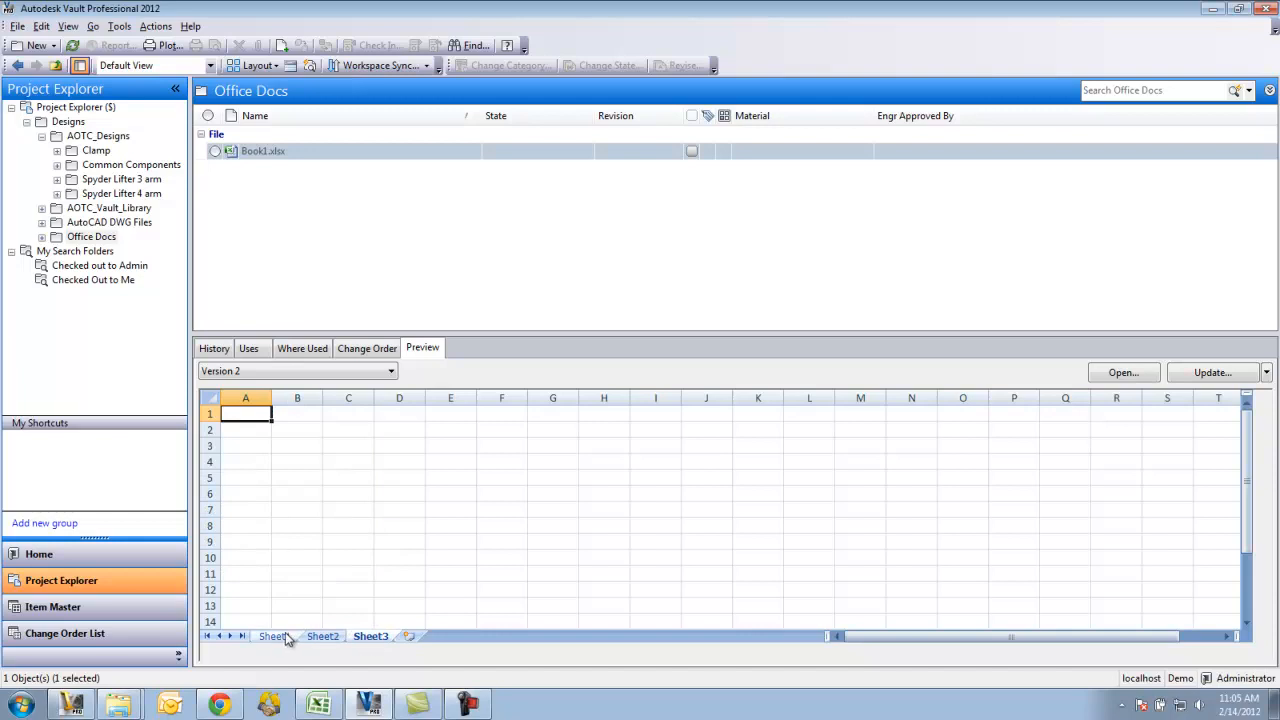
{"action": "left_click", "coordinate": [274, 636]}
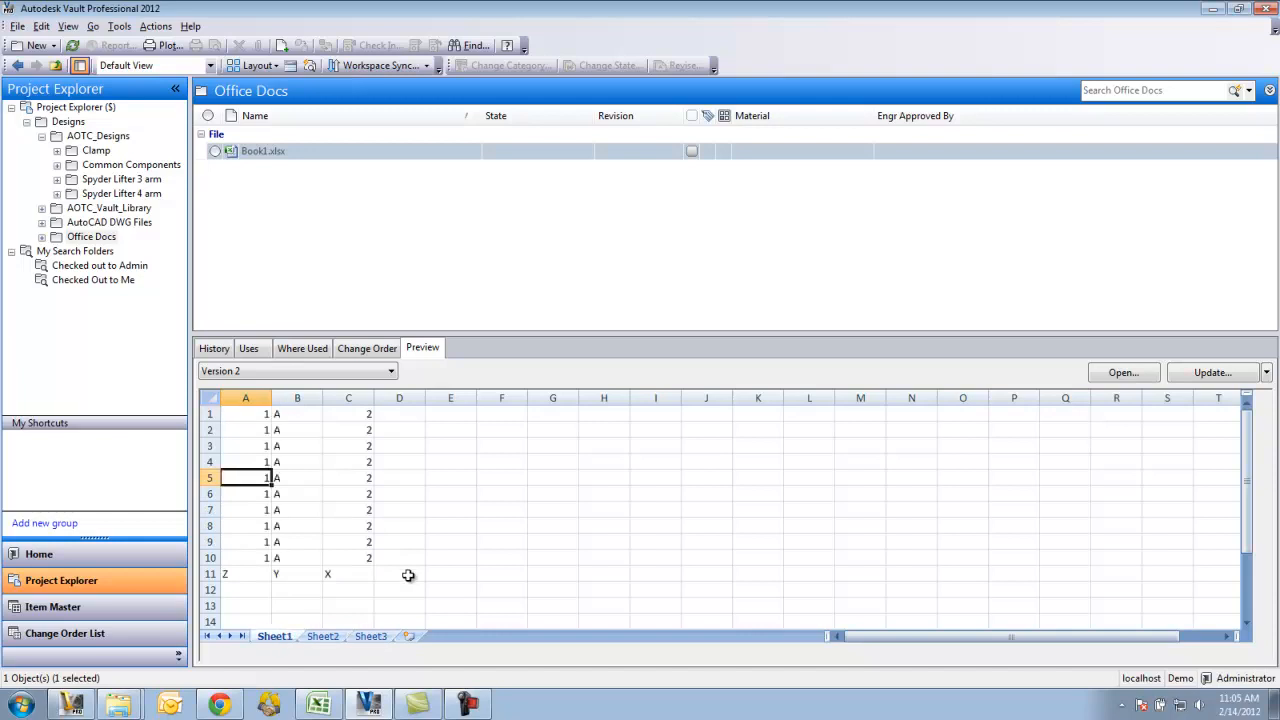
{"action": "mouse_move", "coordinate": [413, 572]}
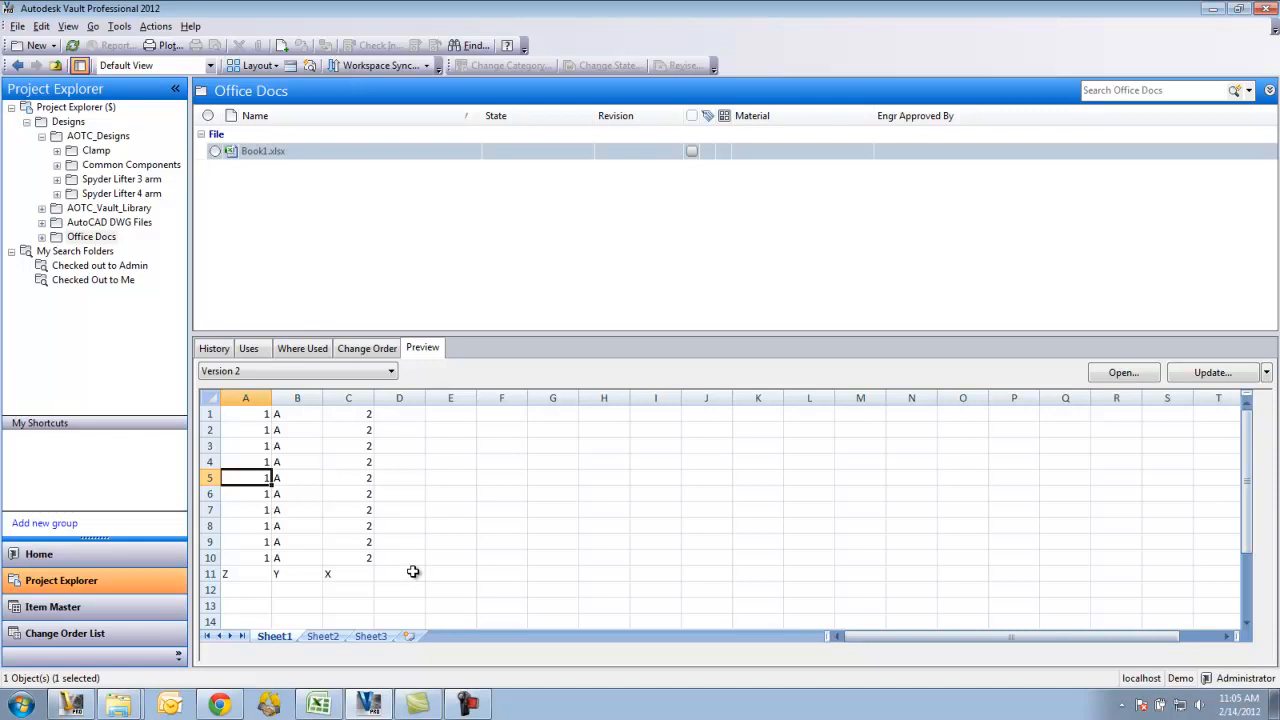
{"action": "mouse_move", "coordinate": [384, 299]}
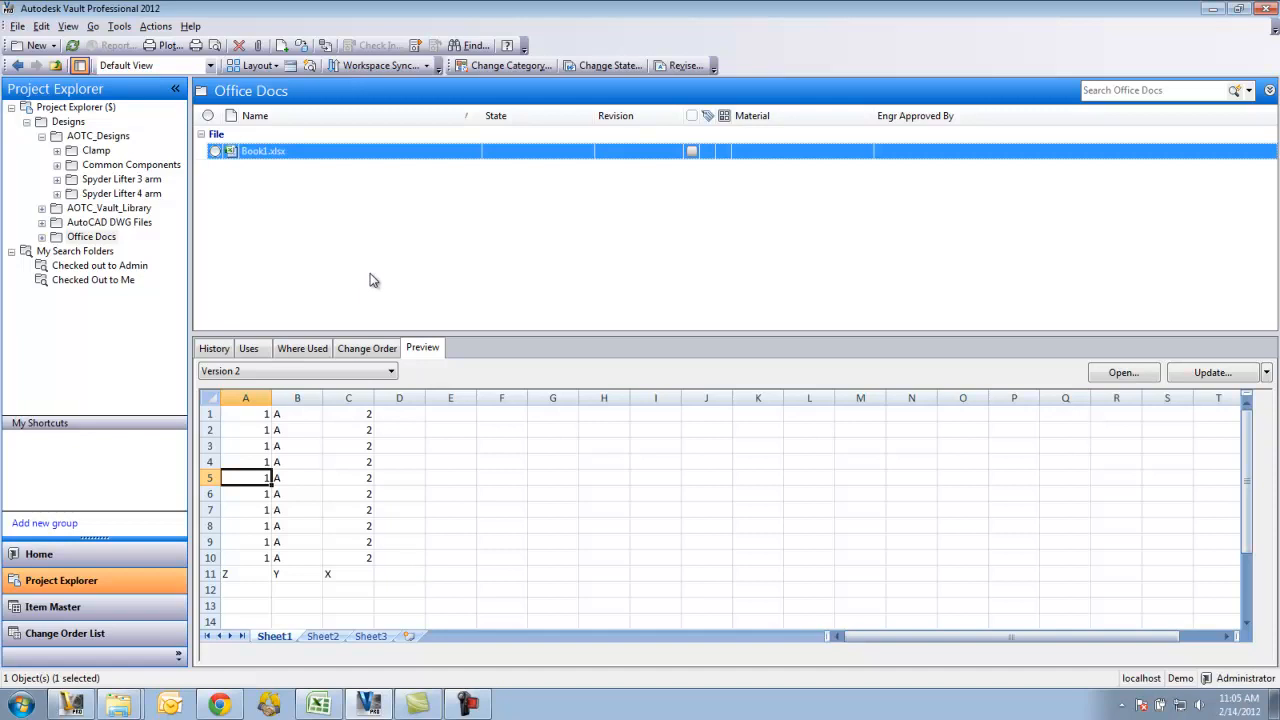
{"action": "mouse_move", "coordinate": [72, 243]}
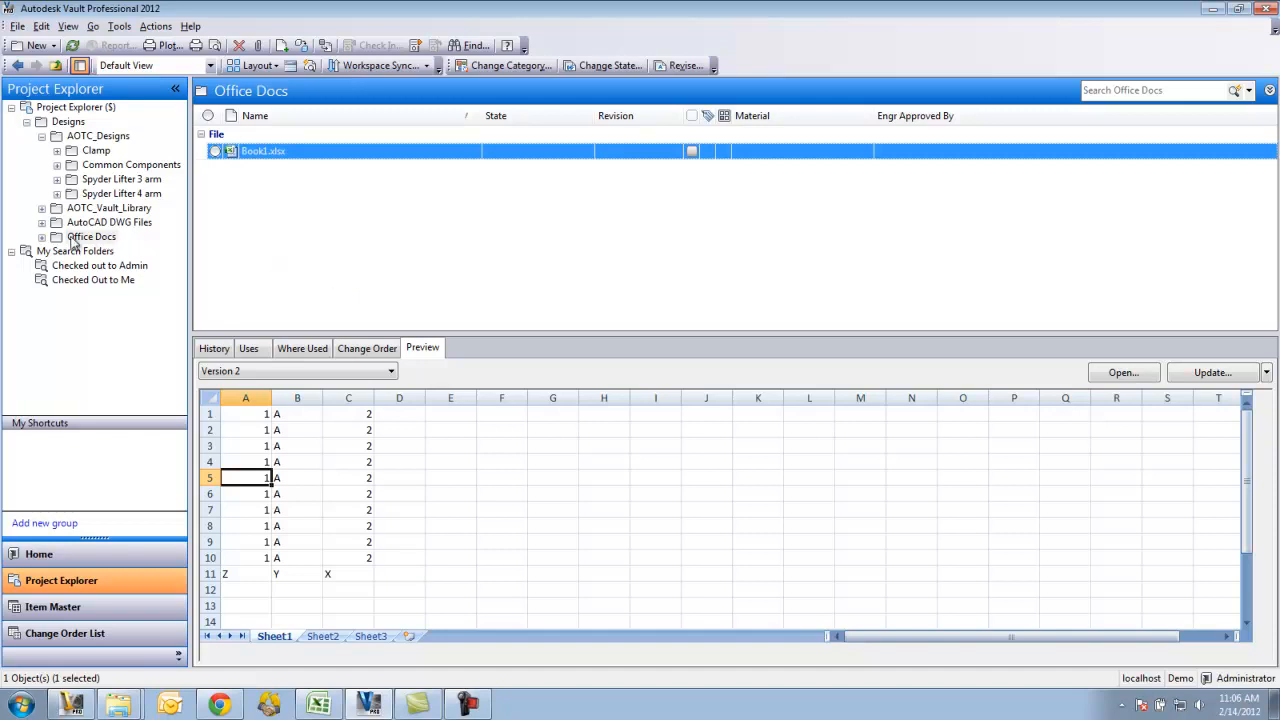
{"action": "right_click", "coordinate": [91, 236]}
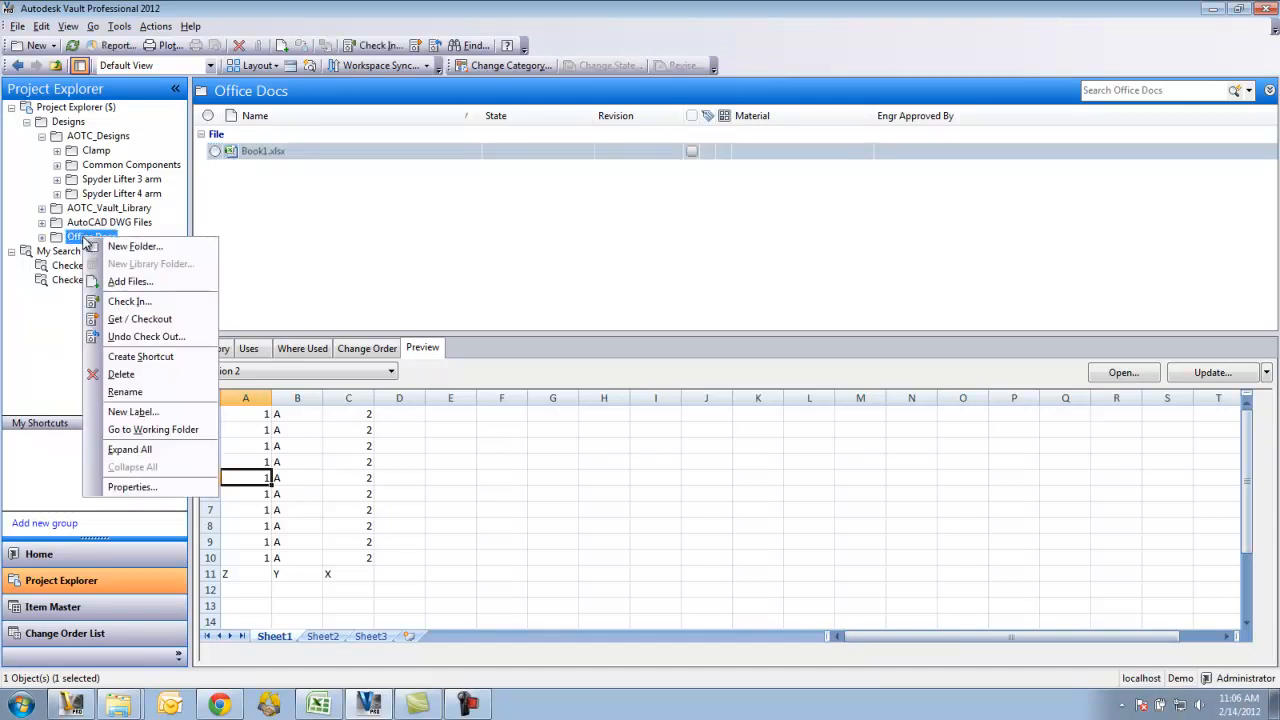
{"action": "mouse_move", "coordinate": [130, 281]}
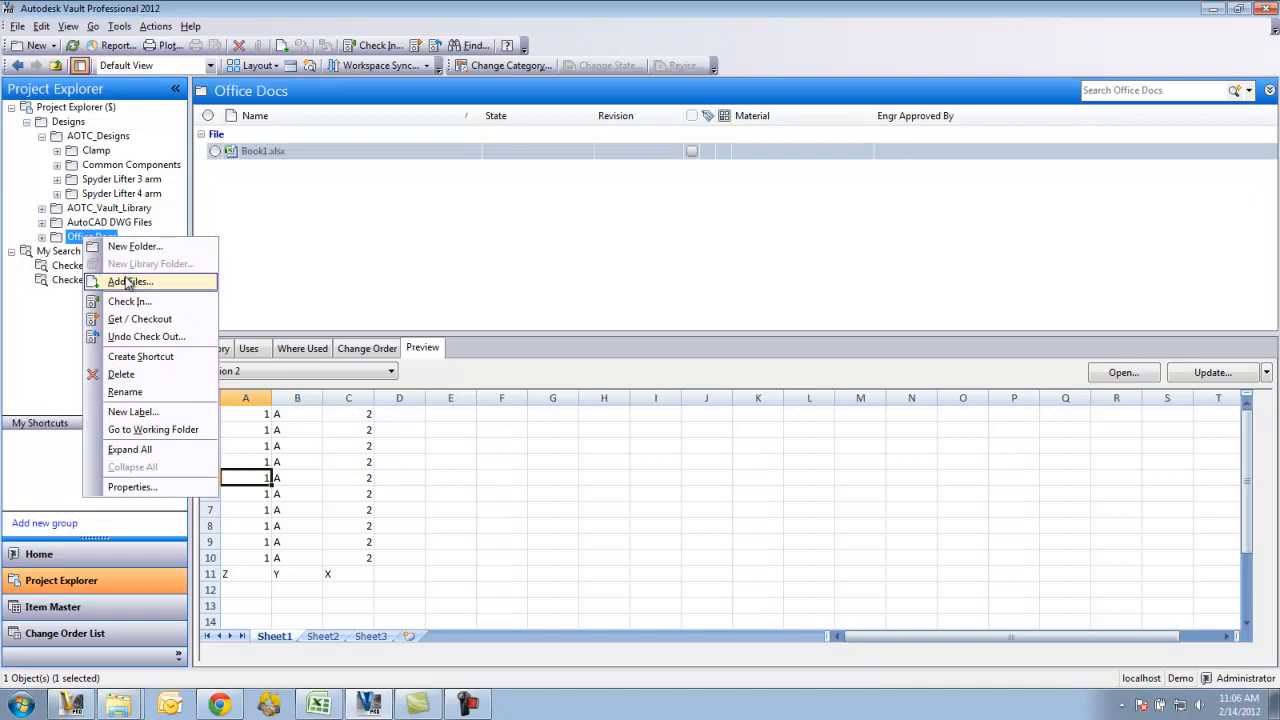
Add Penguins.jpg from Pictures\Sample Pictures into the Office Docs folder
{"action": "left_click", "coordinate": [130, 281]}
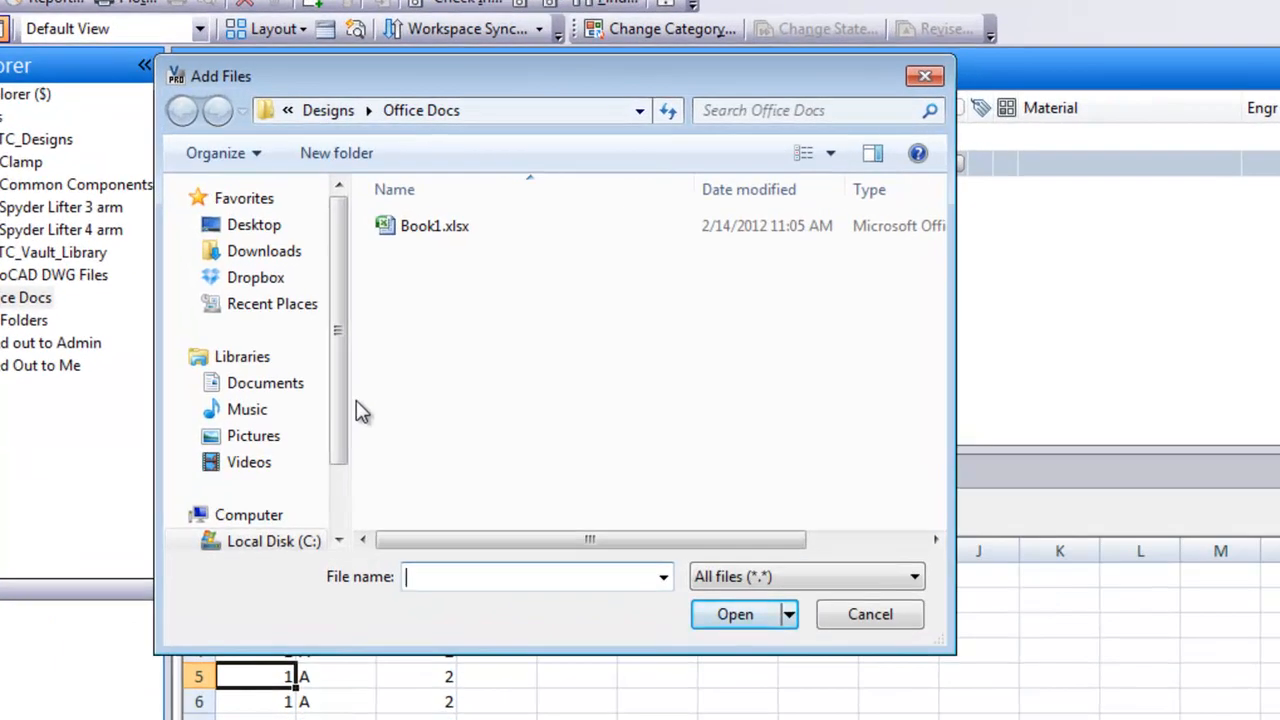
{"action": "scroll", "scroll_direction": "down", "scroll_amount": 3}
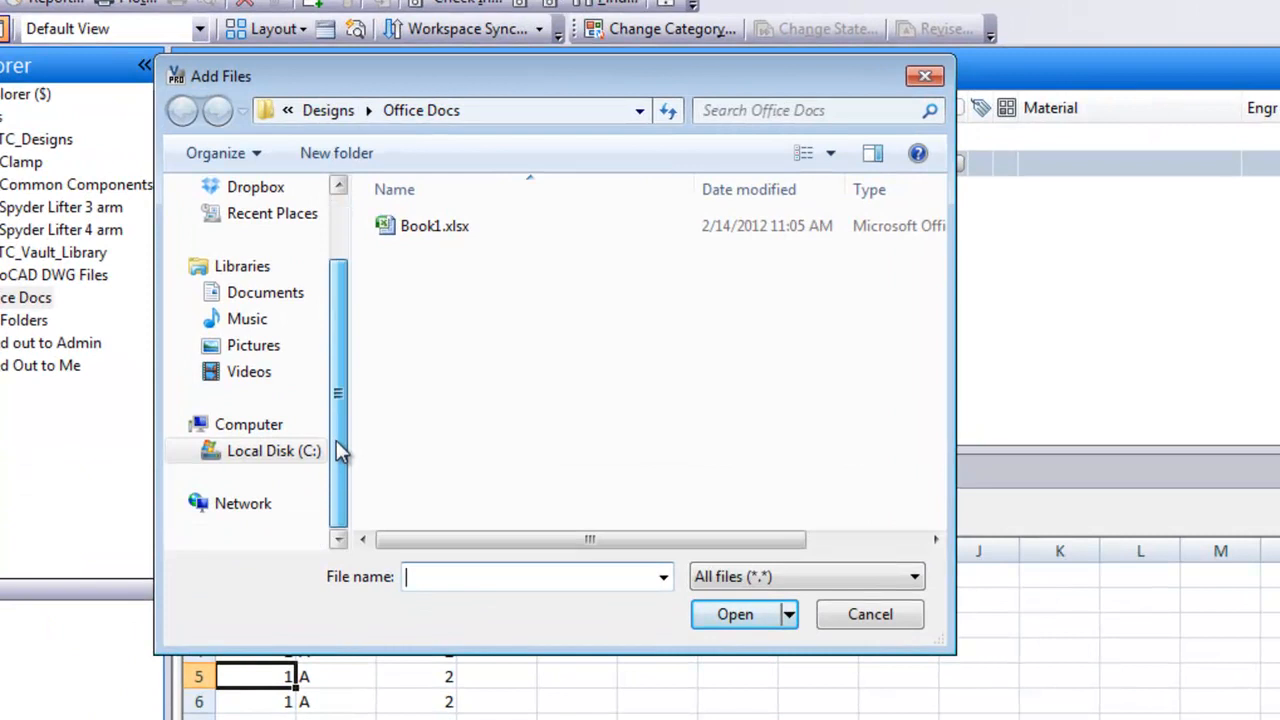
{"action": "left_click", "coordinate": [273, 450]}
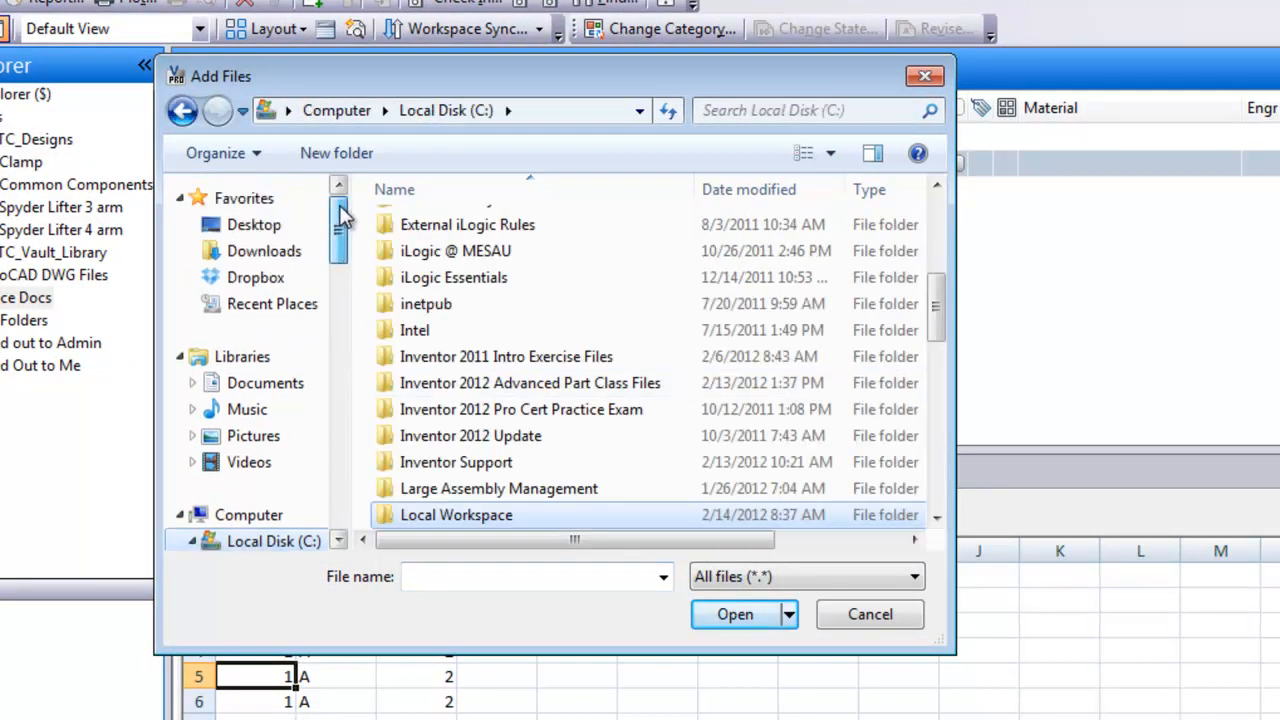
{"action": "mouse_move", "coordinate": [253, 435]}
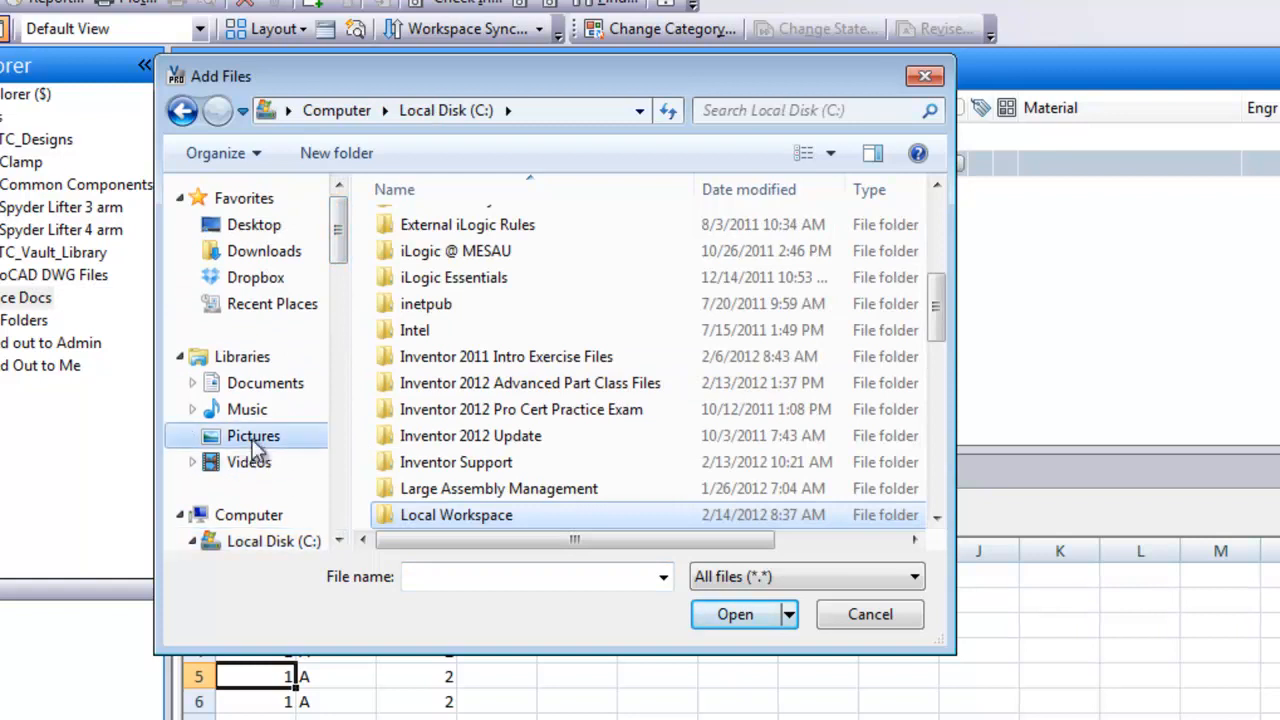
{"action": "left_click", "coordinate": [253, 435]}
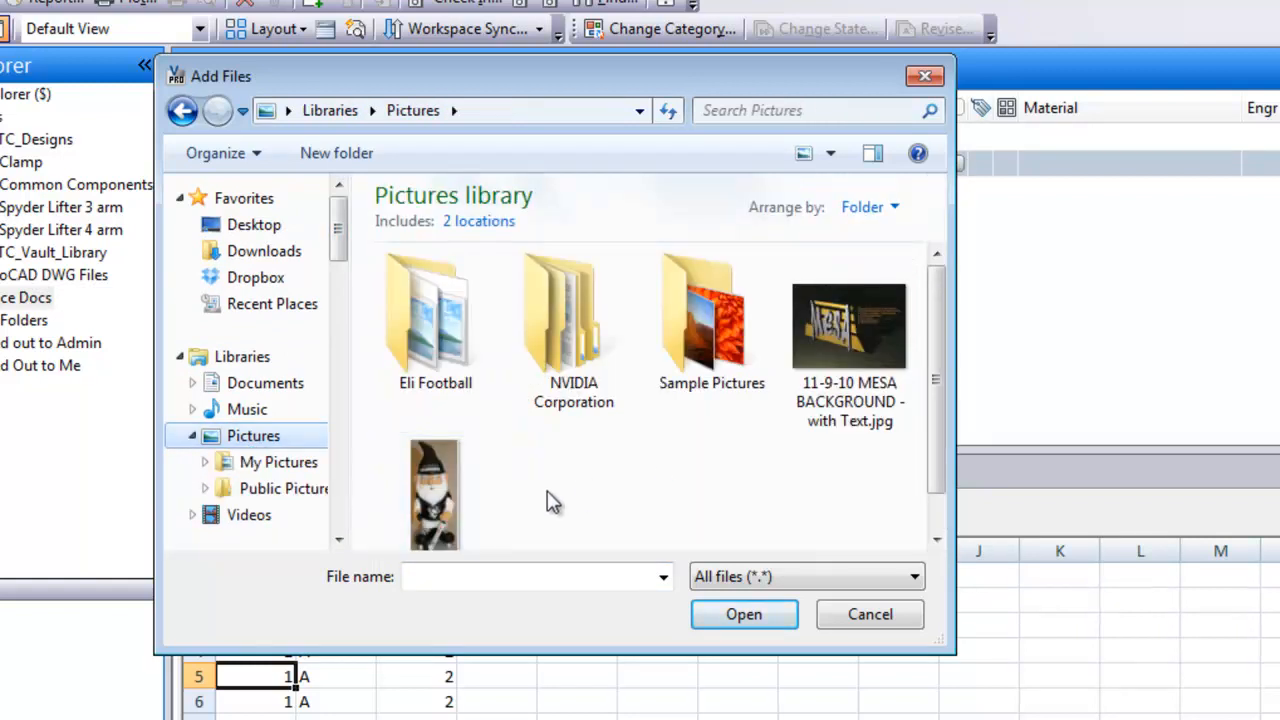
{"action": "double_click", "coordinate": [711, 315]}
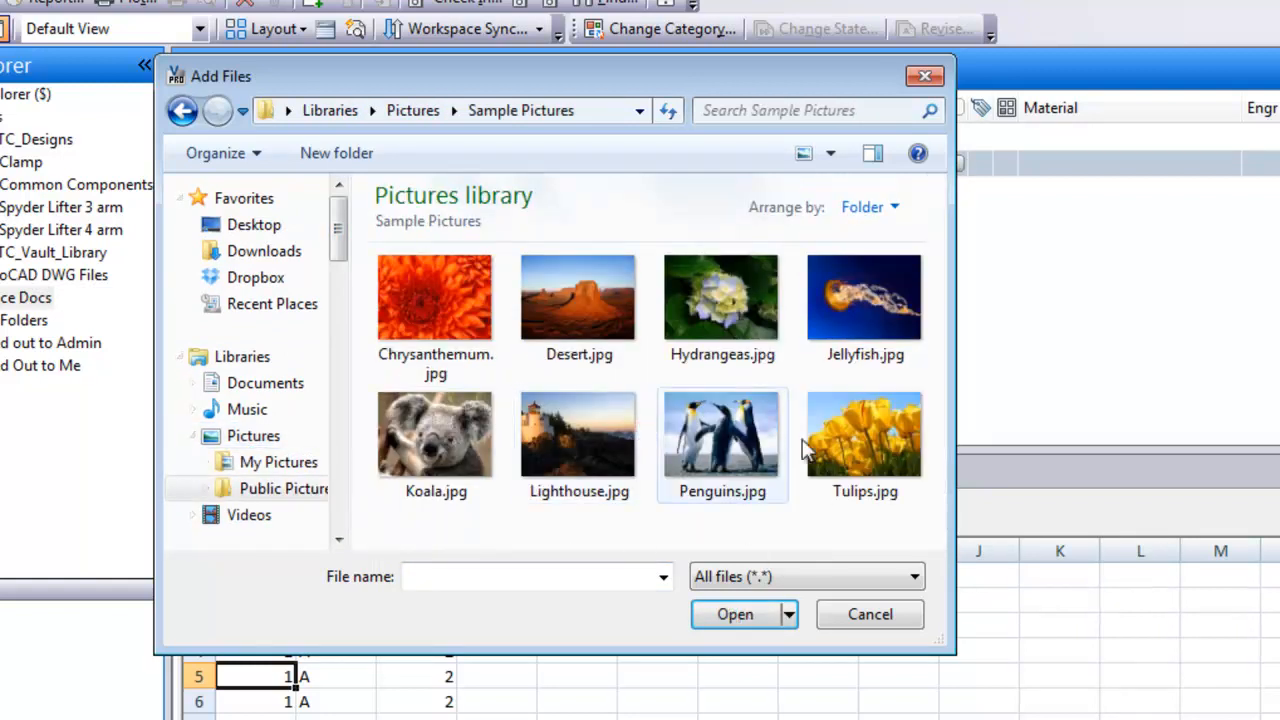
{"action": "left_click", "coordinate": [722, 435]}
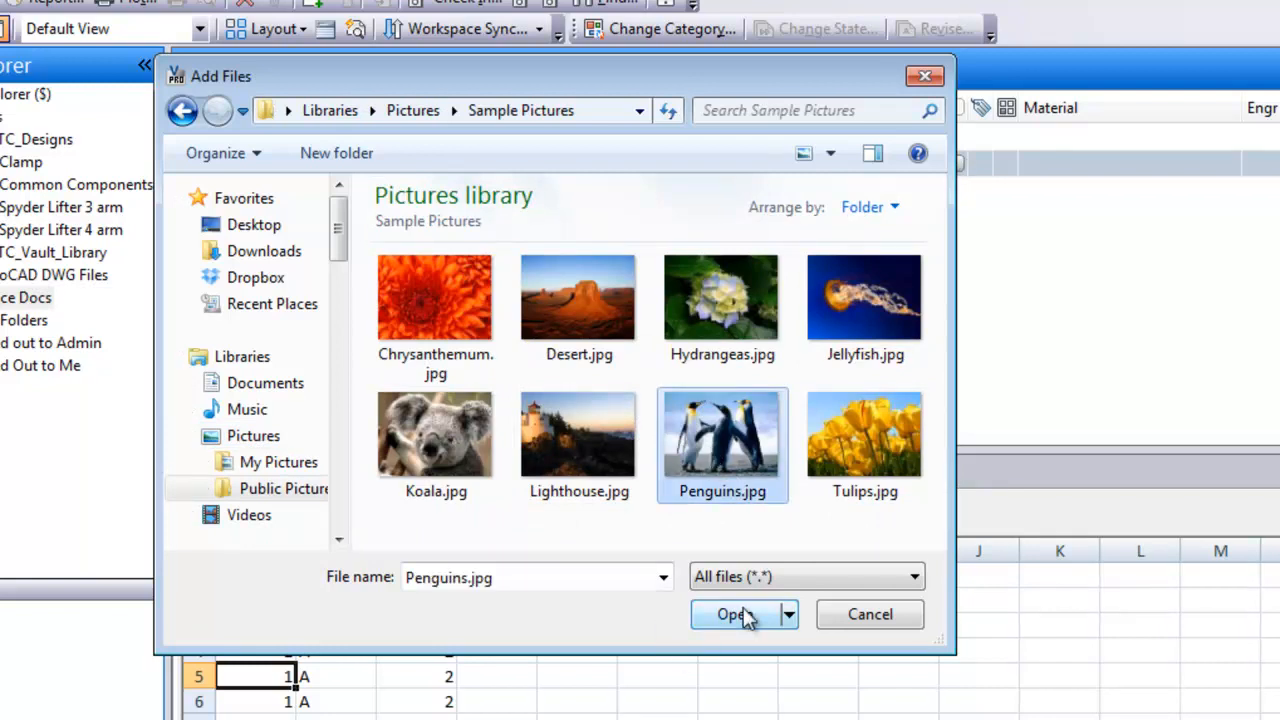
{"action": "left_click", "coordinate": [736, 614]}
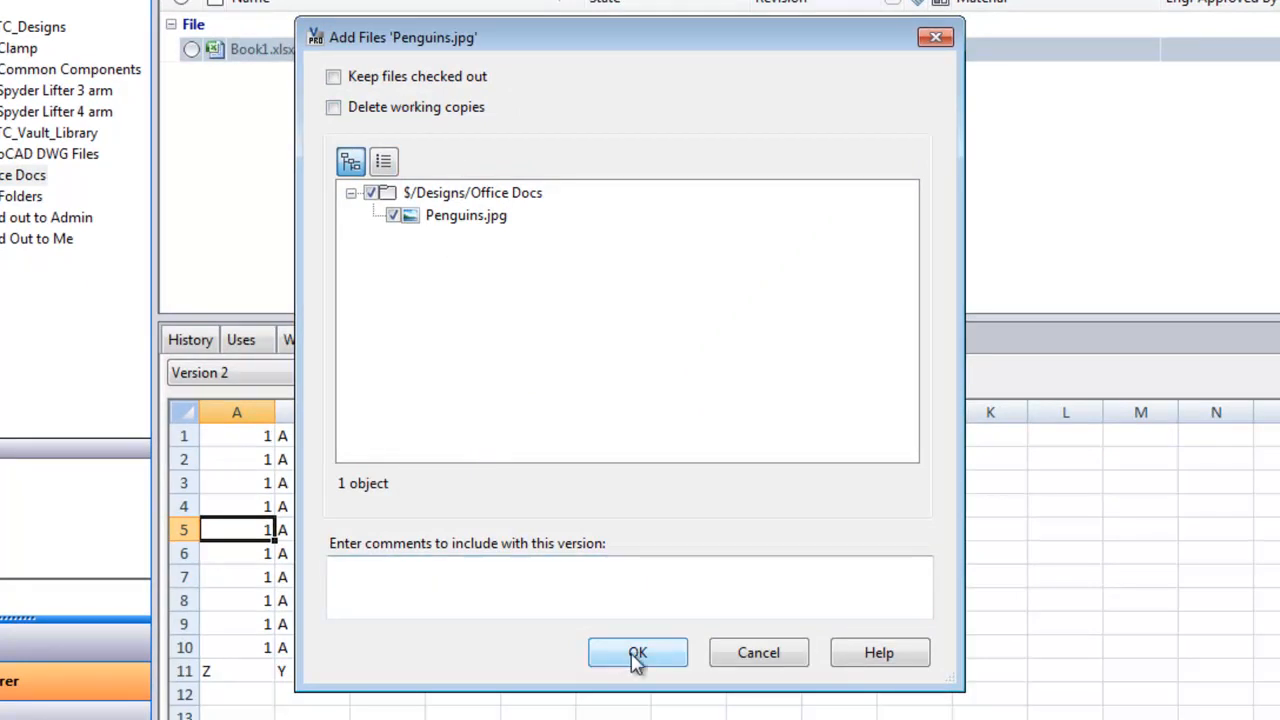
{"action": "left_click", "coordinate": [638, 652]}
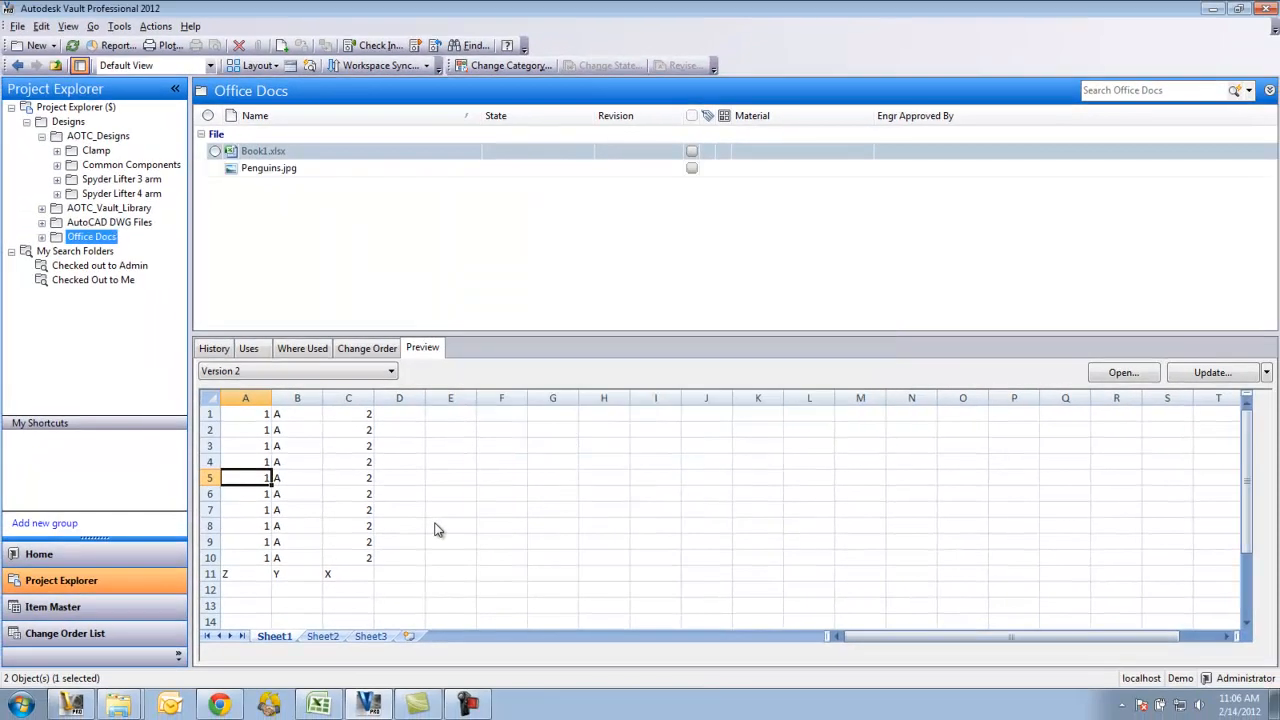
{"action": "mouse_move", "coordinate": [303, 326]}
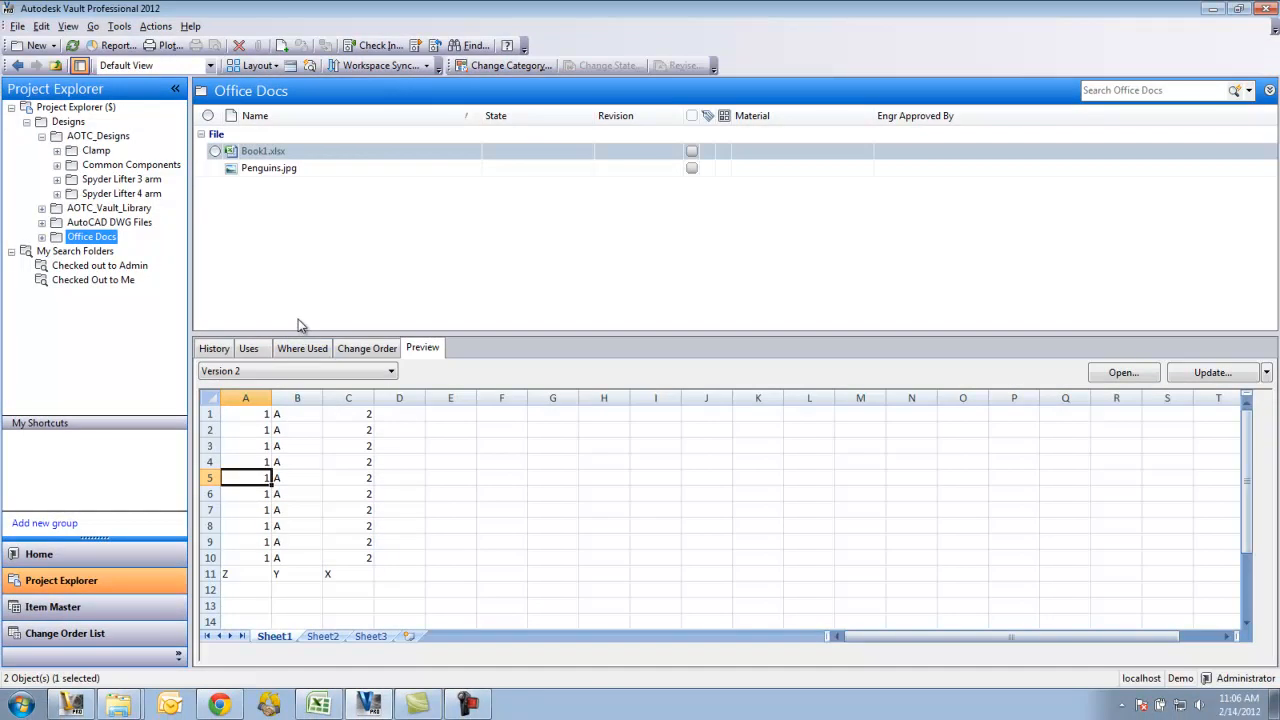
{"action": "mouse_move", "coordinate": [255, 180]}
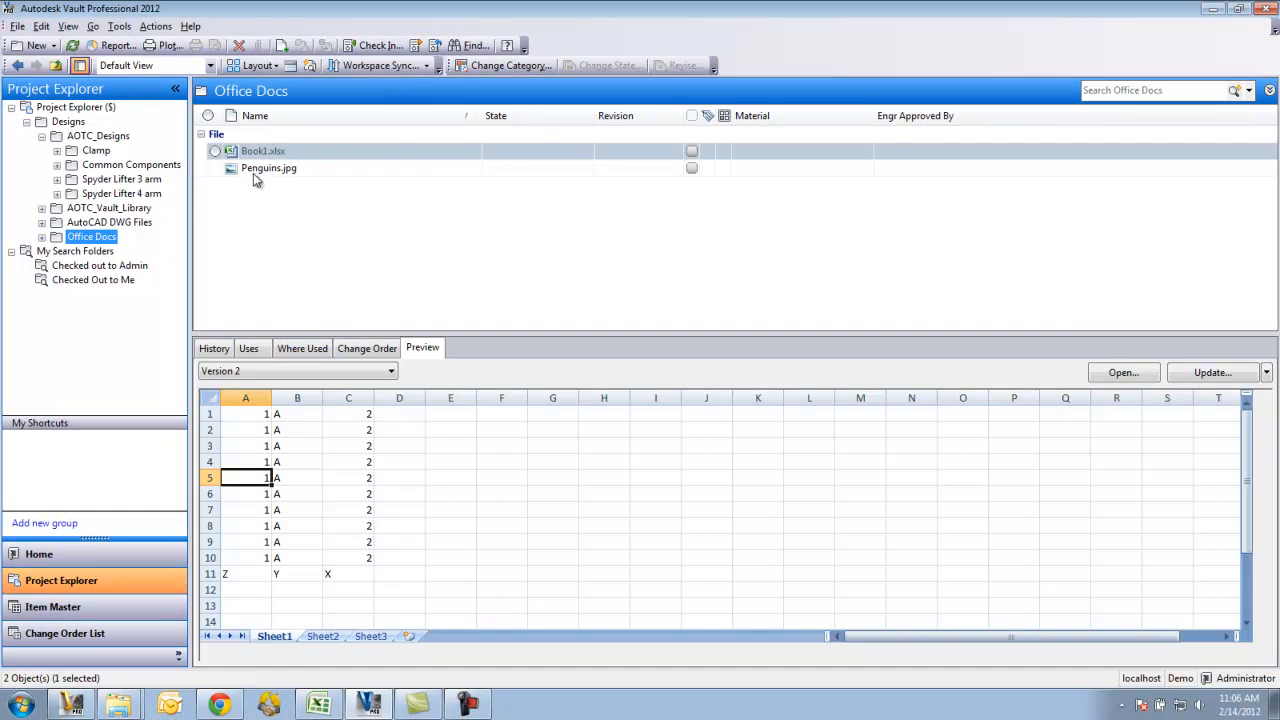
Check out Penguins.jpg using Get / Checkout with its Check Out box ticked
{"action": "right_click", "coordinate": [263, 151]}
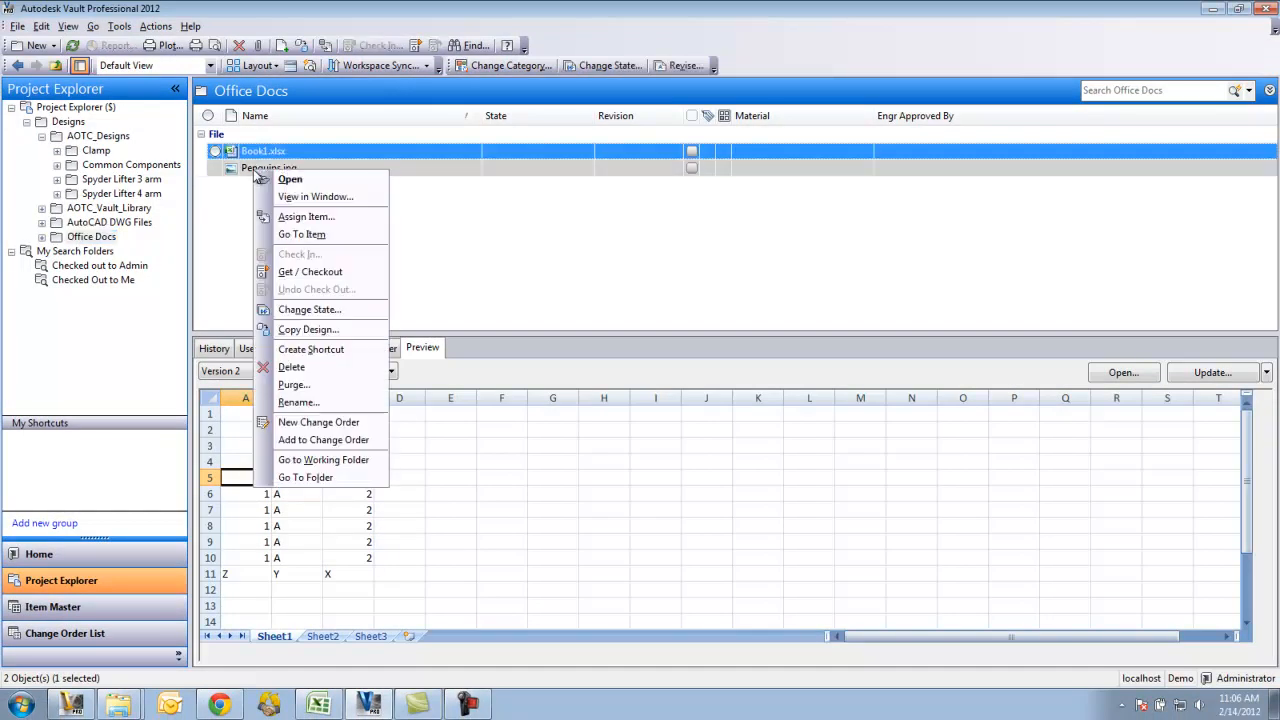
{"action": "mouse_move", "coordinate": [310, 271]}
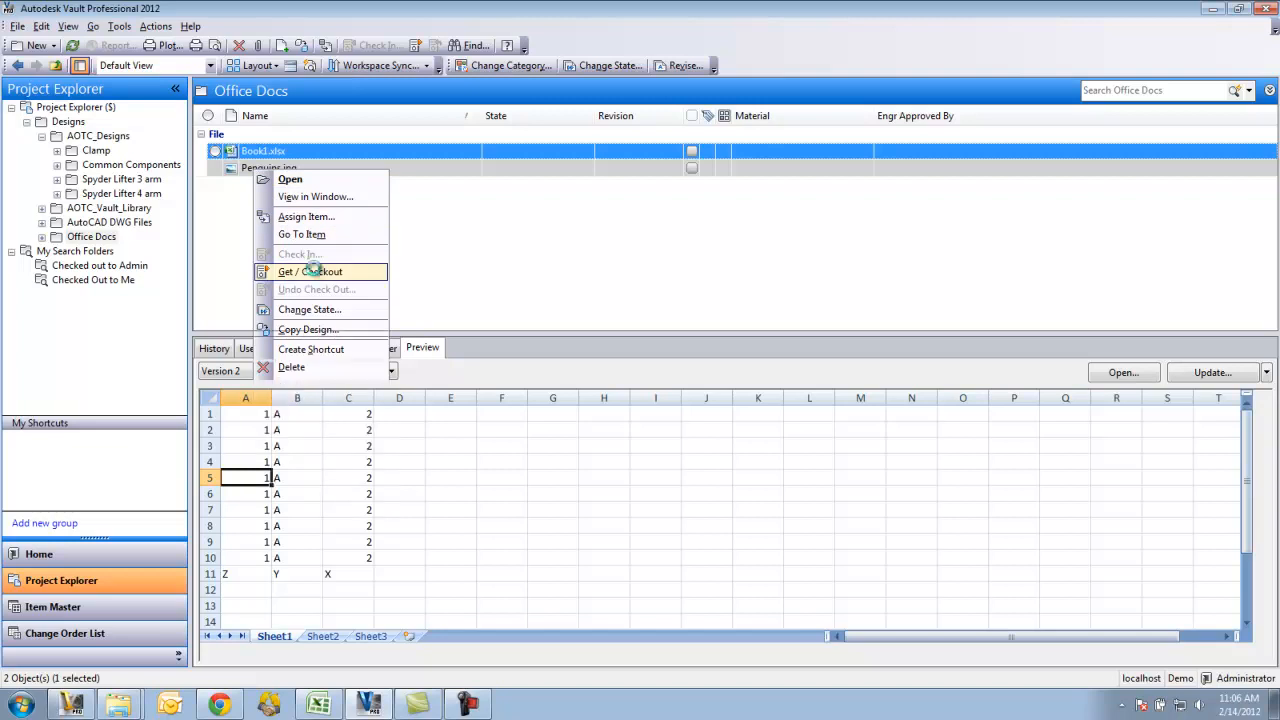
{"action": "left_click", "coordinate": [310, 271]}
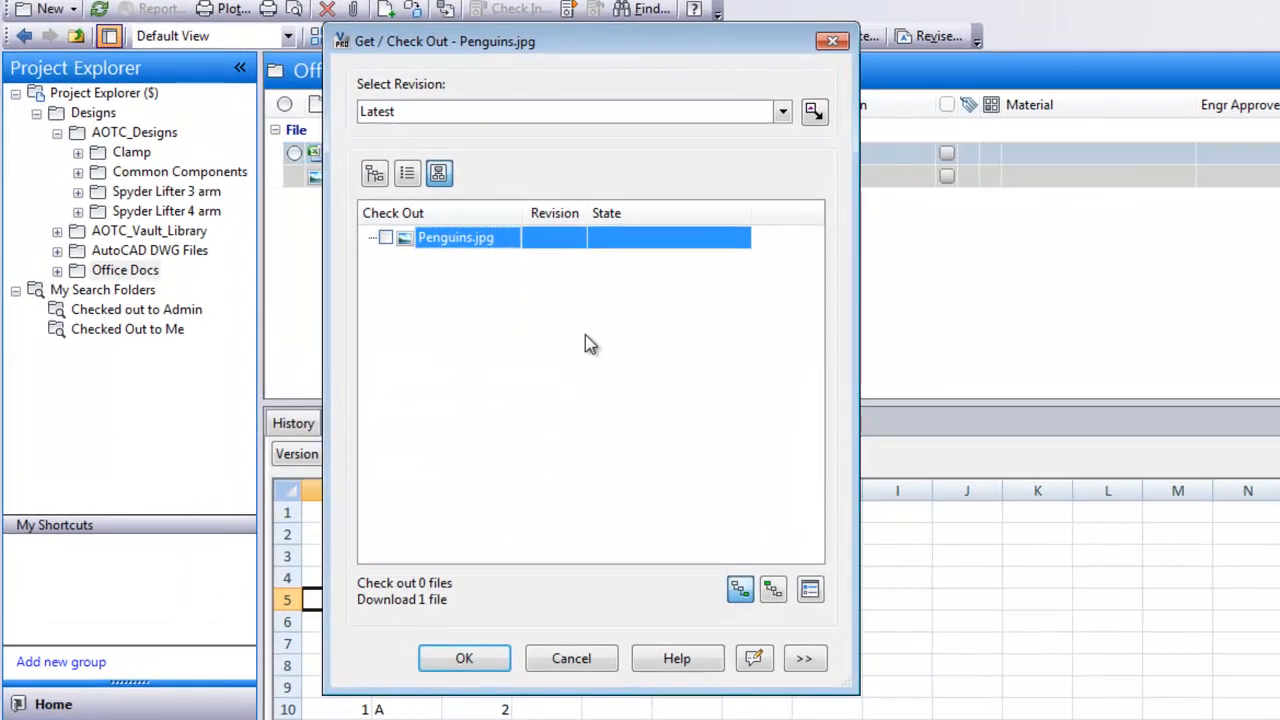
{"action": "left_click", "coordinate": [386, 237]}
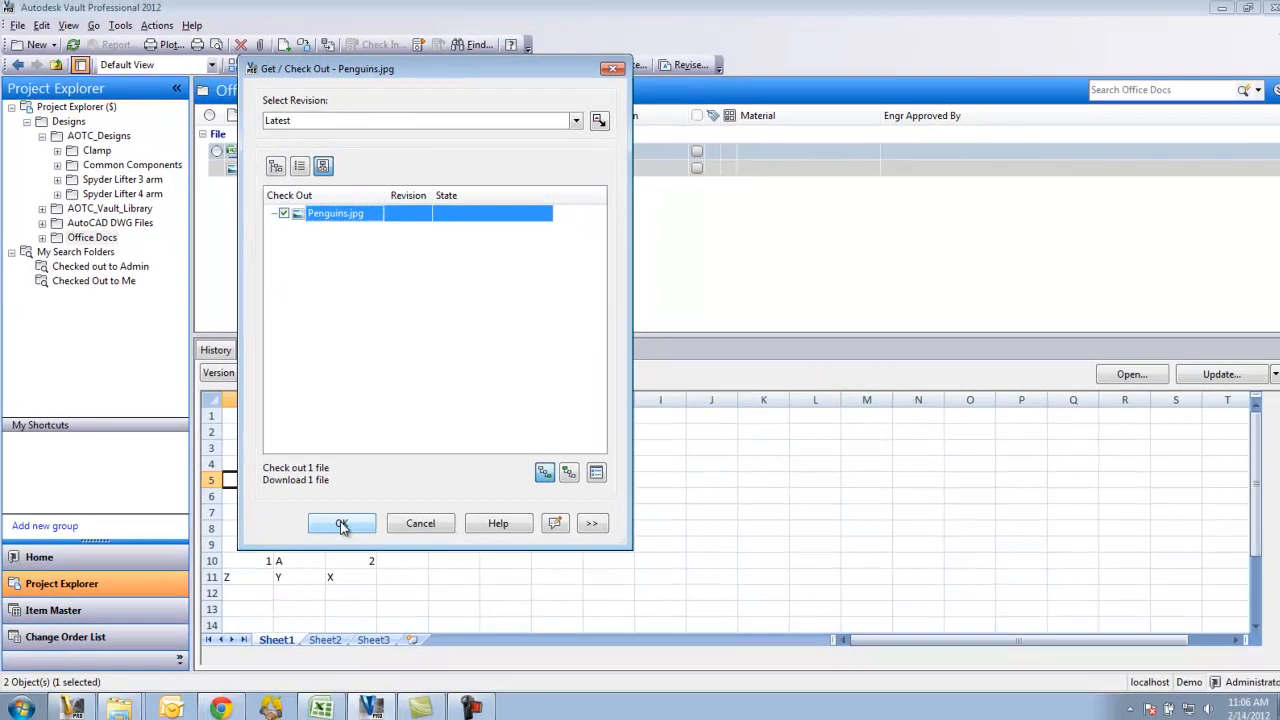
{"action": "left_click", "coordinate": [342, 523]}
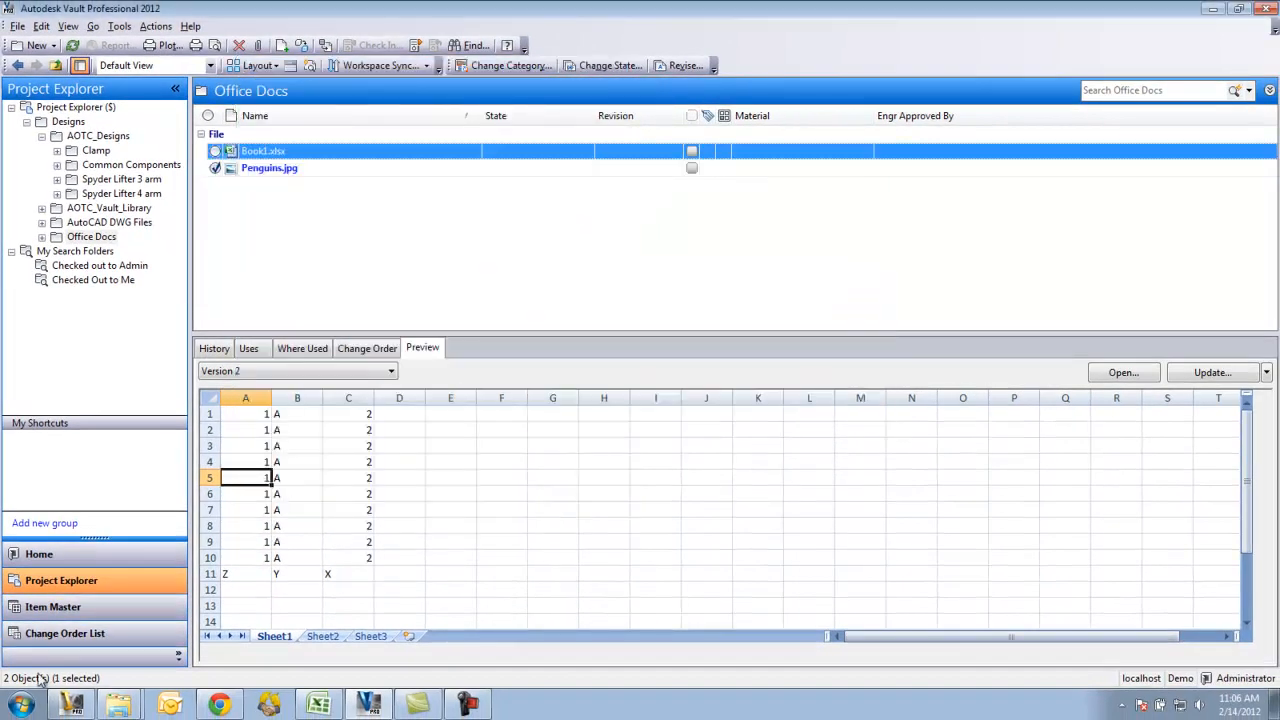
{"action": "left_click", "coordinate": [20, 704]}
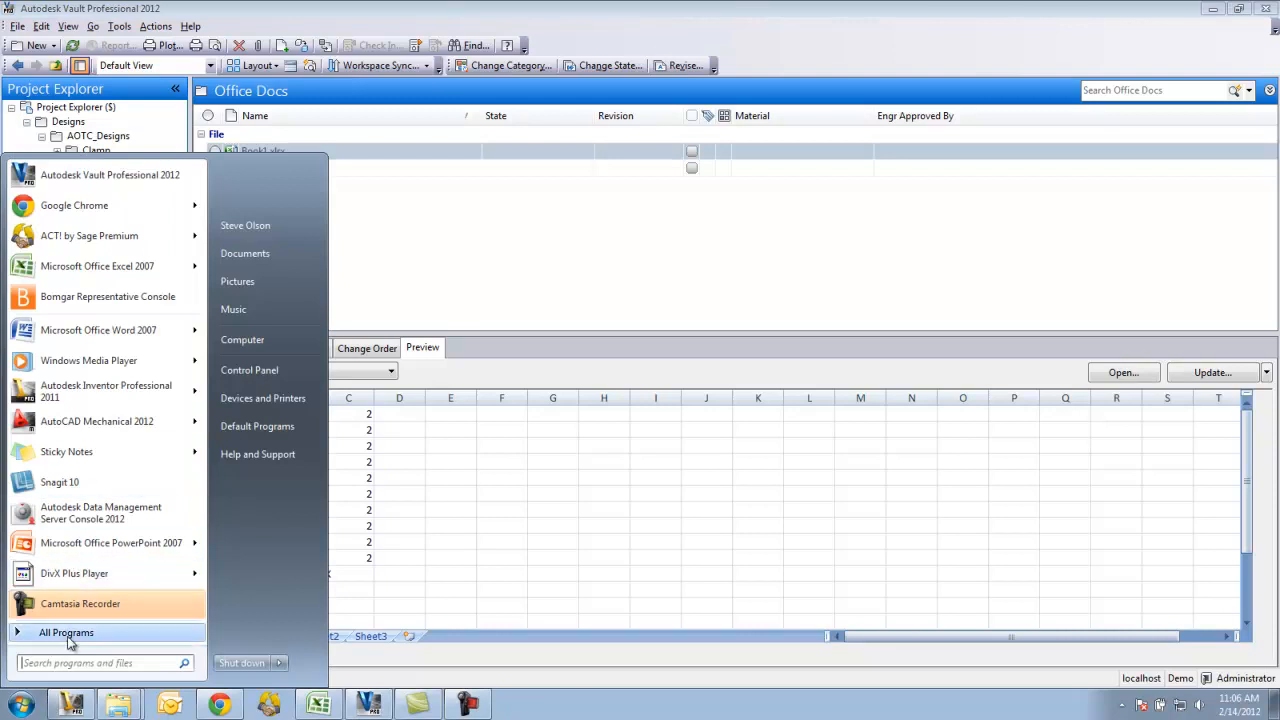
Show the All Programs list in the Start menu
{"action": "left_click", "coordinate": [66, 632]}
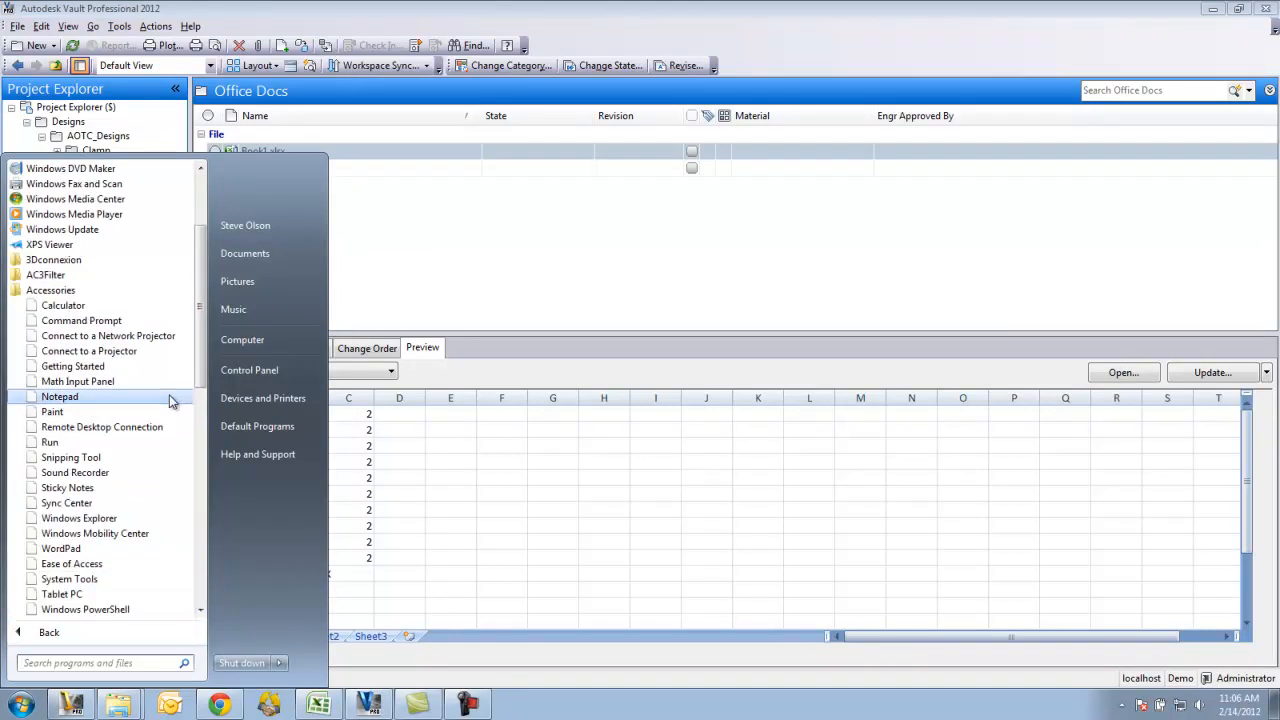
{"action": "mouse_move", "coordinate": [85, 412]}
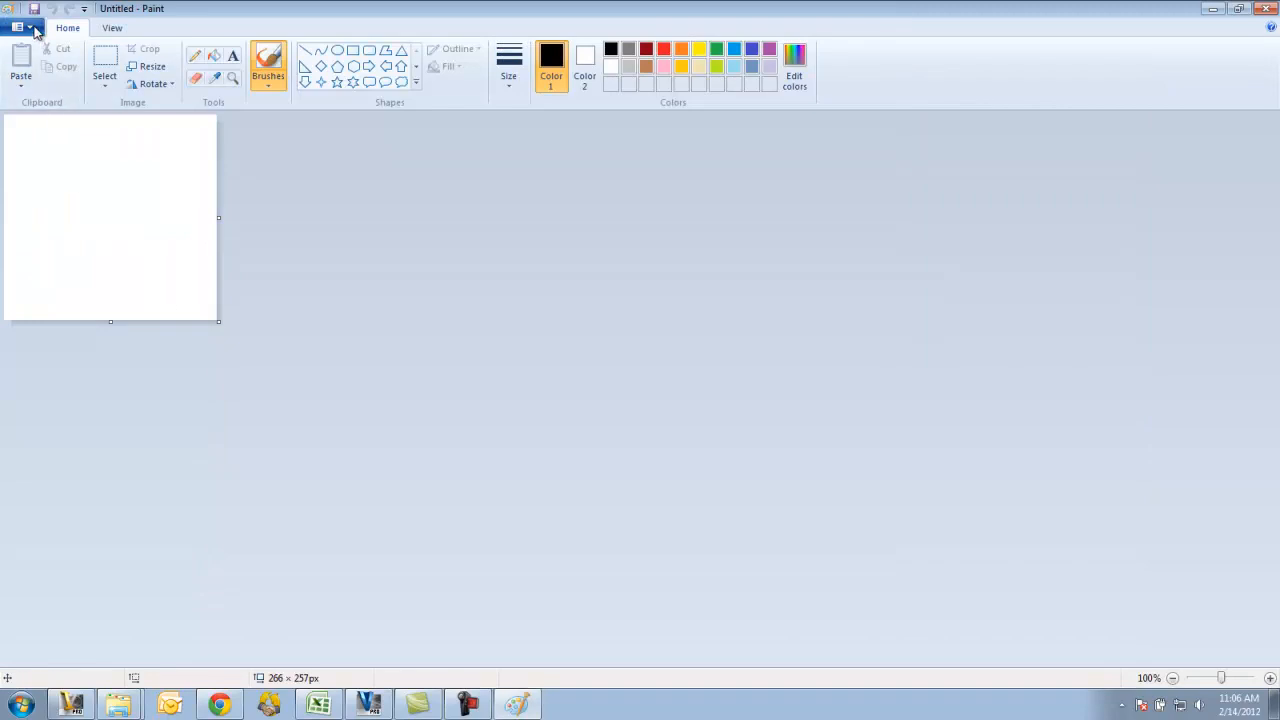
Open Penguins.jpg in Paint from C:\Local Workspace\Designs\Office Docs
{"action": "left_click", "coordinate": [33, 27]}
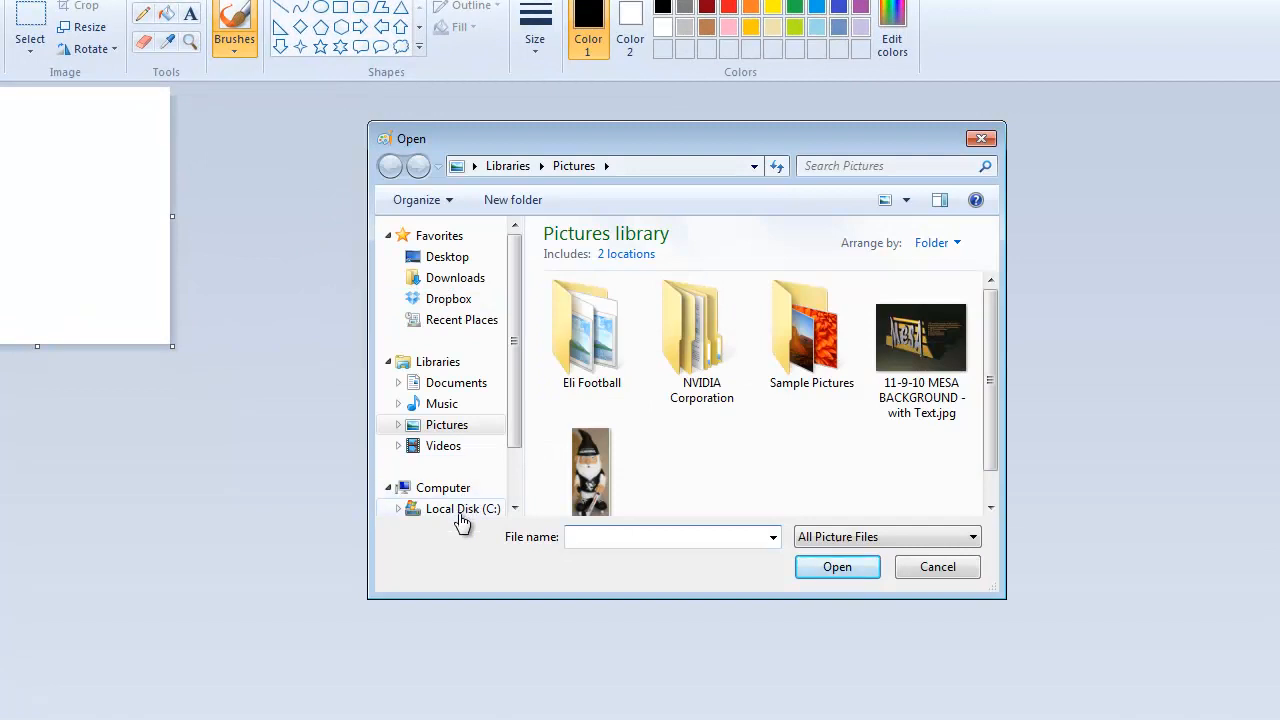
{"action": "left_click", "coordinate": [463, 508]}
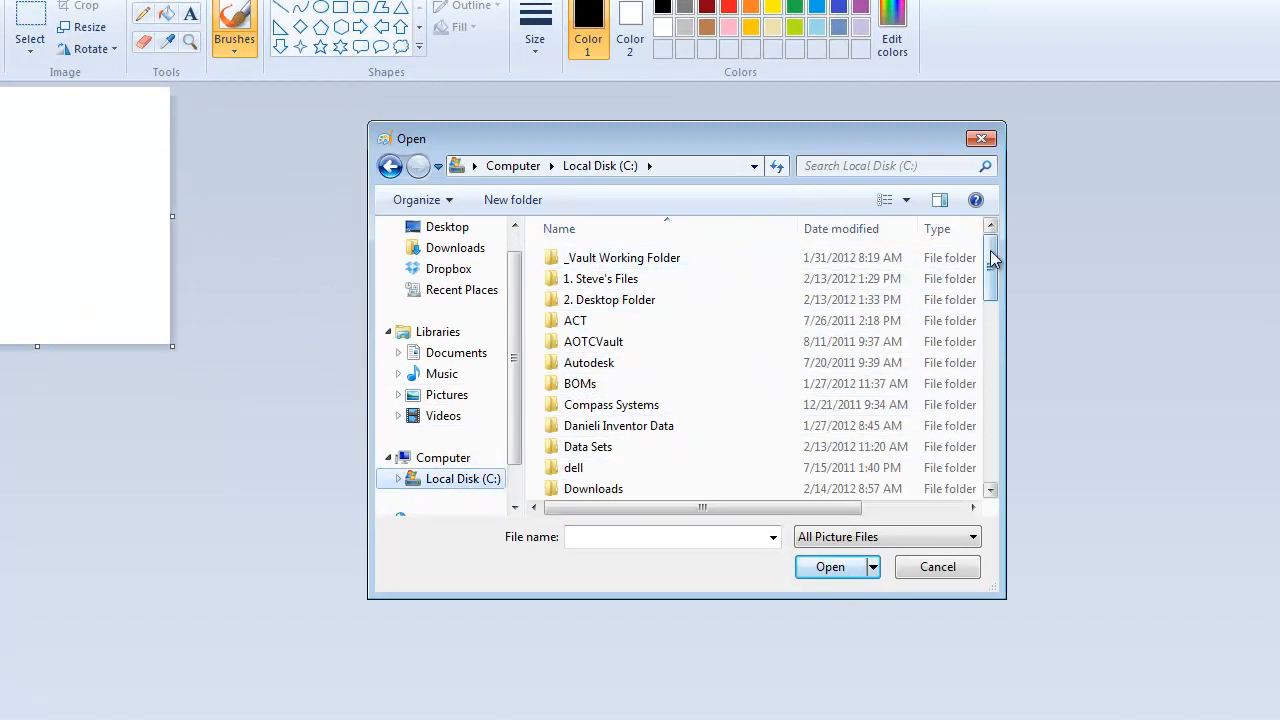
{"action": "scroll", "scroll_direction": "down", "scroll_amount": 3}
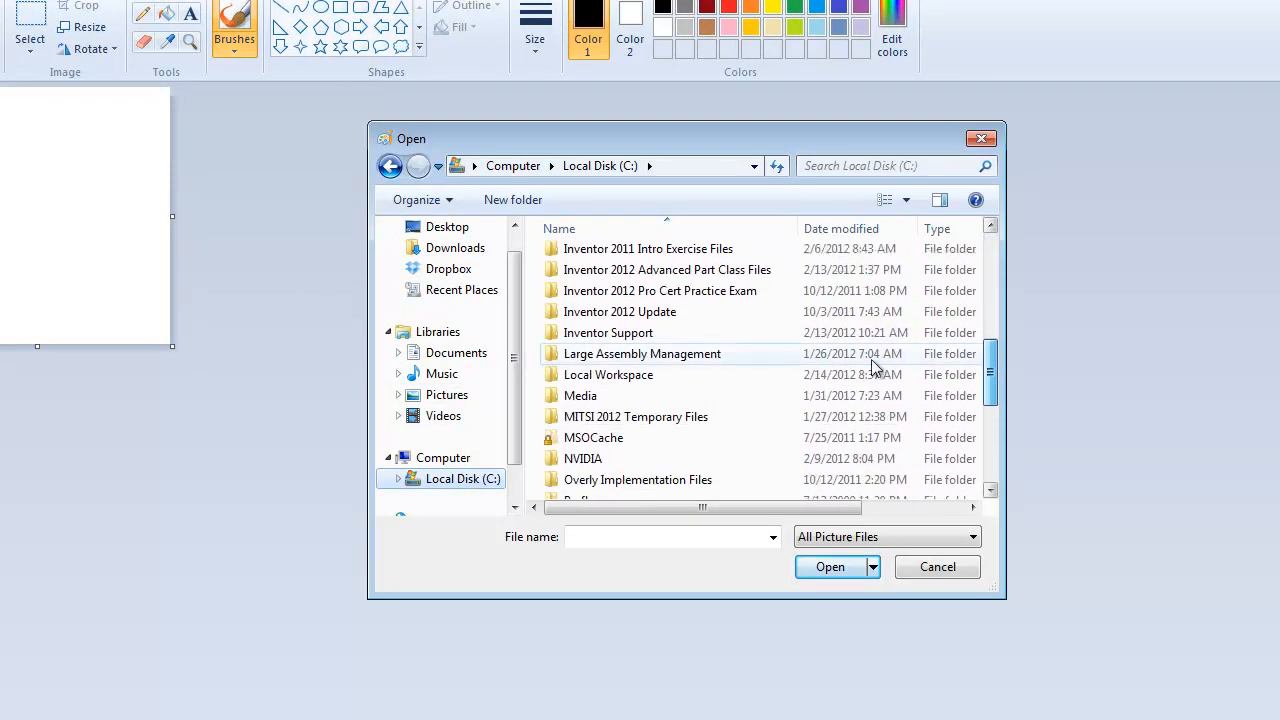
{"action": "double_click", "coordinate": [608, 374]}
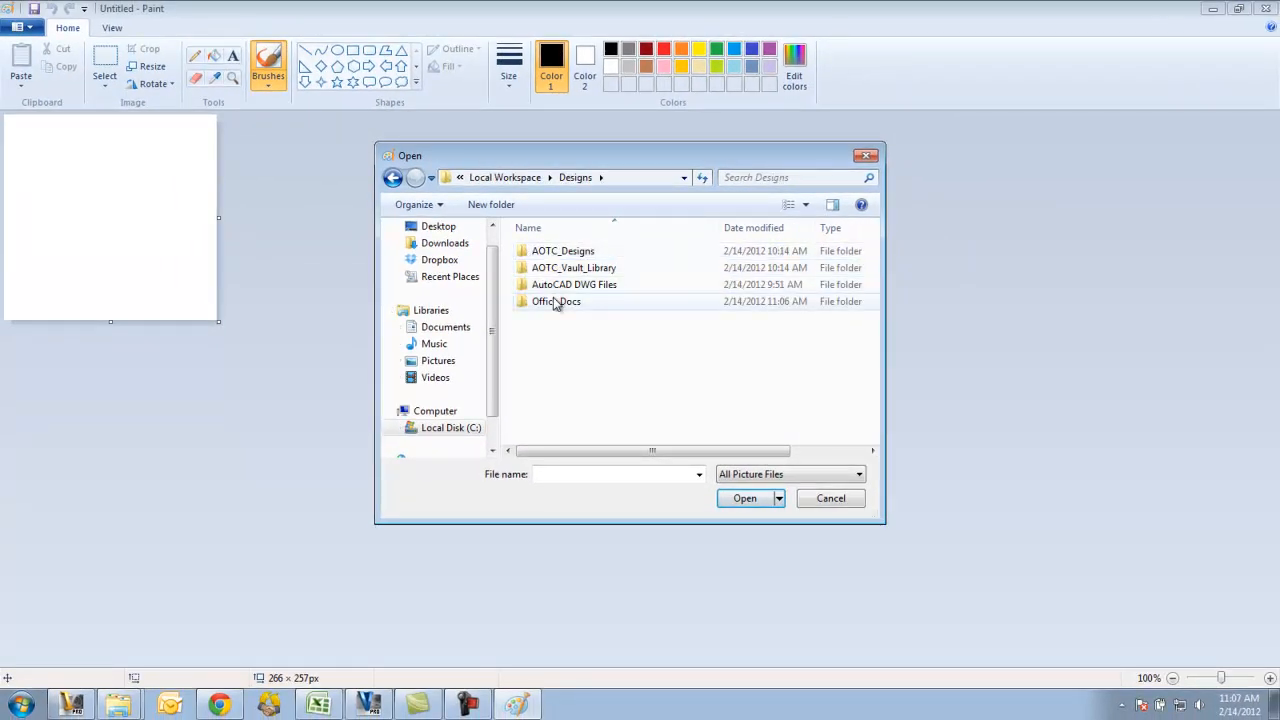
{"action": "double_click", "coordinate": [557, 301]}
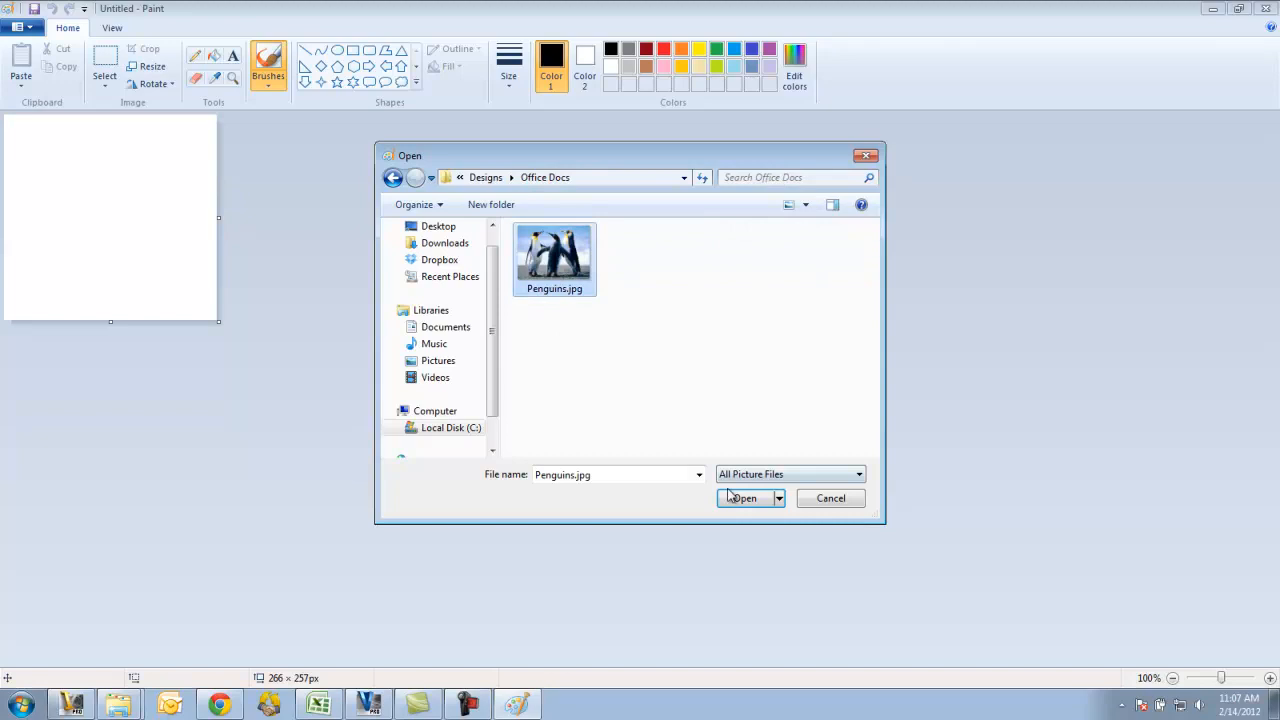
{"action": "left_click", "coordinate": [743, 498]}
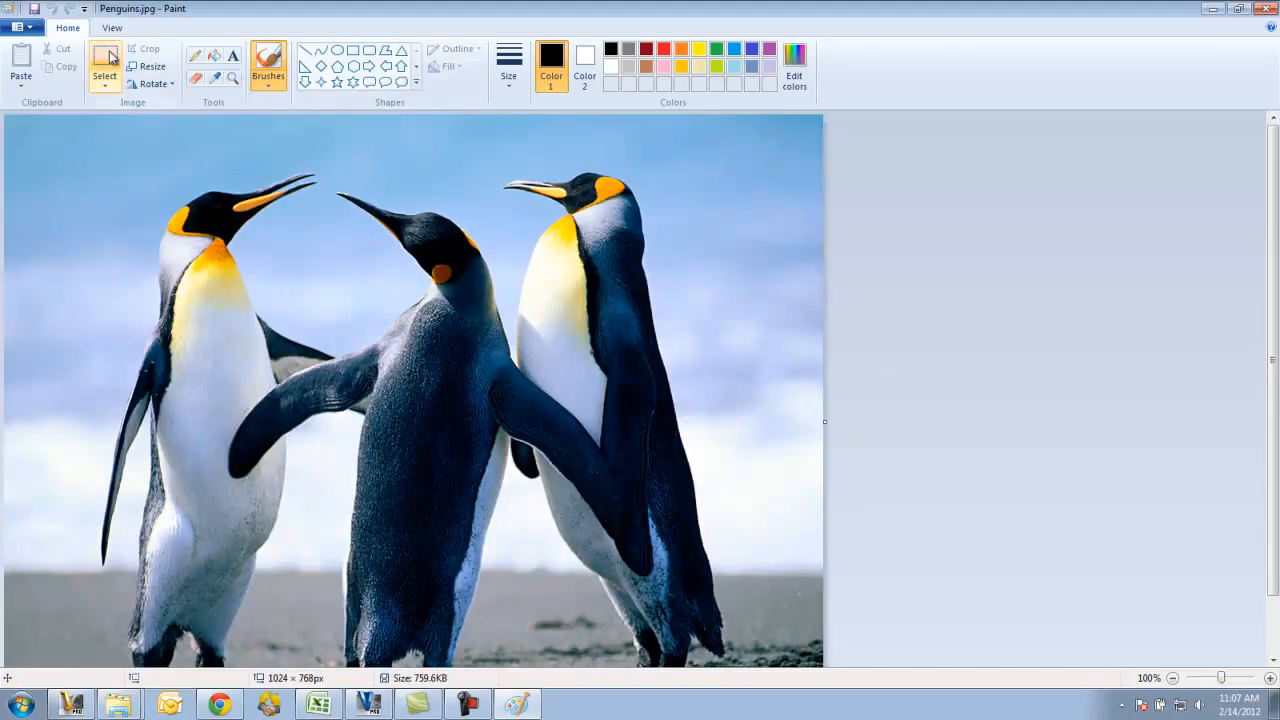
Draw a rectangle outline around the middle penguin's head, then save and close Paint
{"action": "left_click", "coordinate": [105, 70]}
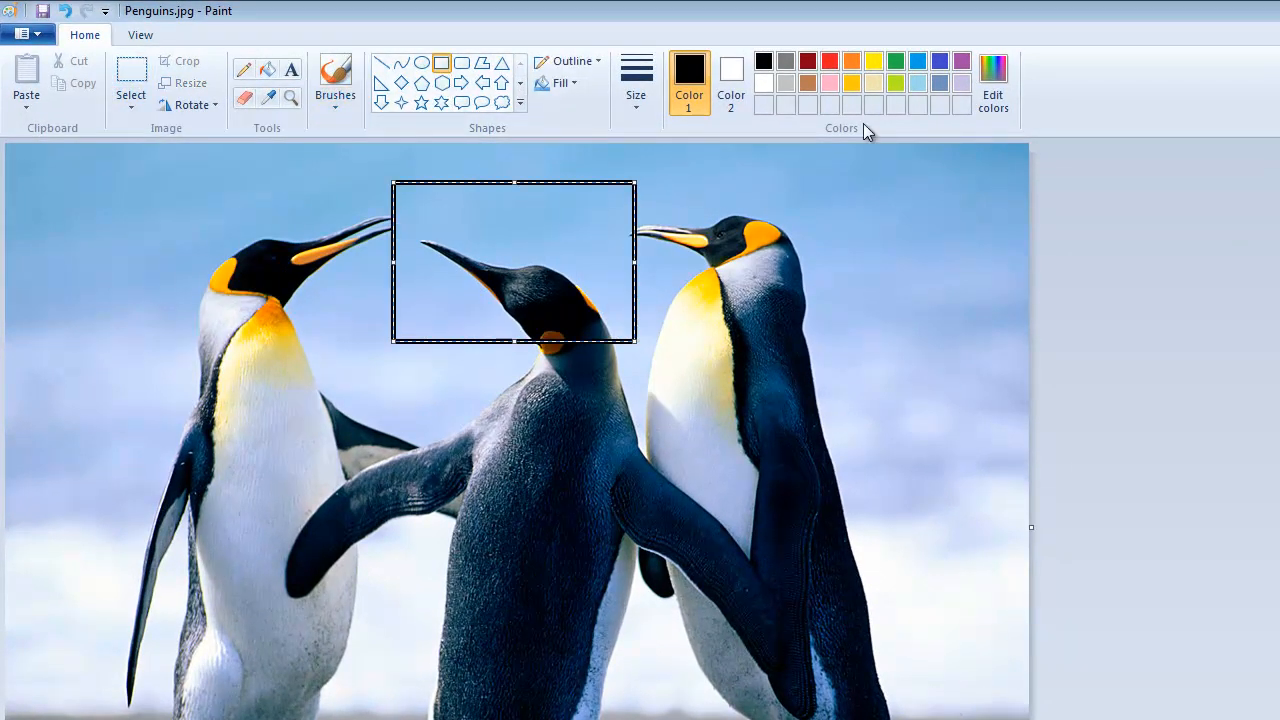
{"action": "left_click", "coordinate": [895, 61]}
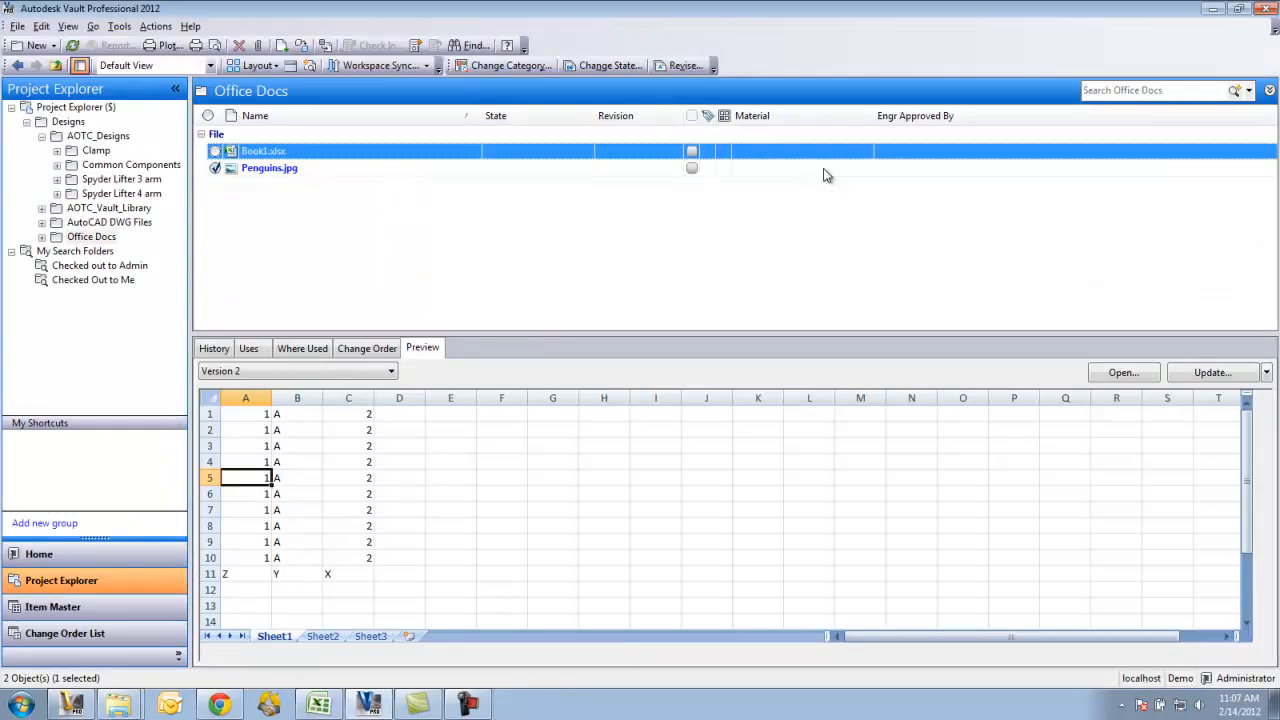
{"action": "mouse_move", "coordinate": [490, 247]}
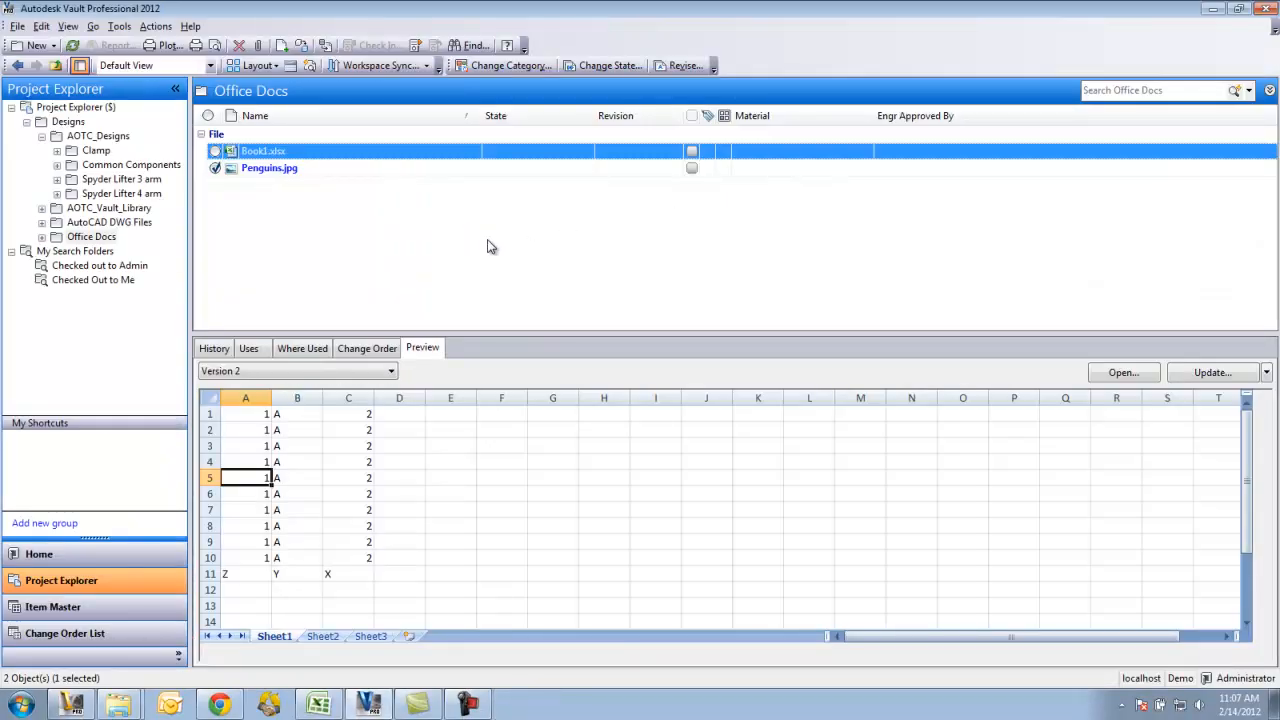
Check the edited Penguins.jpg back in to Vault and reselect it to preview
{"action": "left_click", "coordinate": [269, 167]}
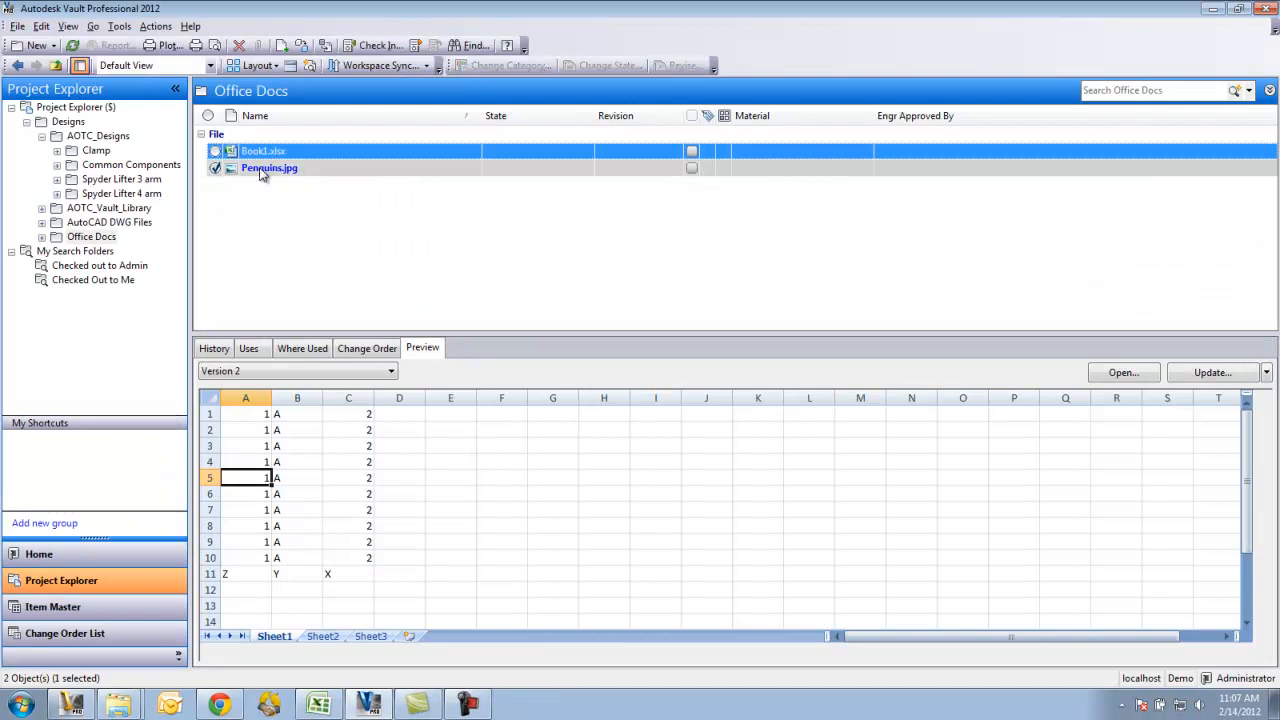
{"action": "right_click", "coordinate": [268, 167]}
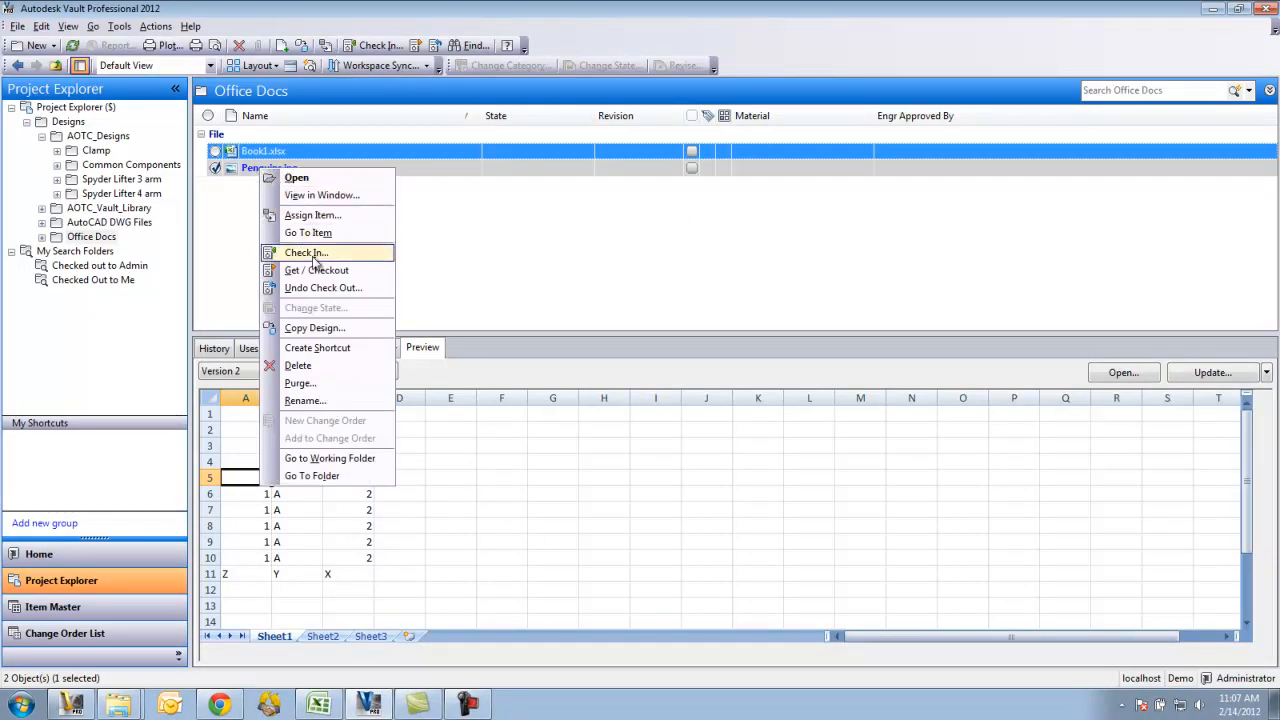
{"action": "left_click", "coordinate": [306, 252]}
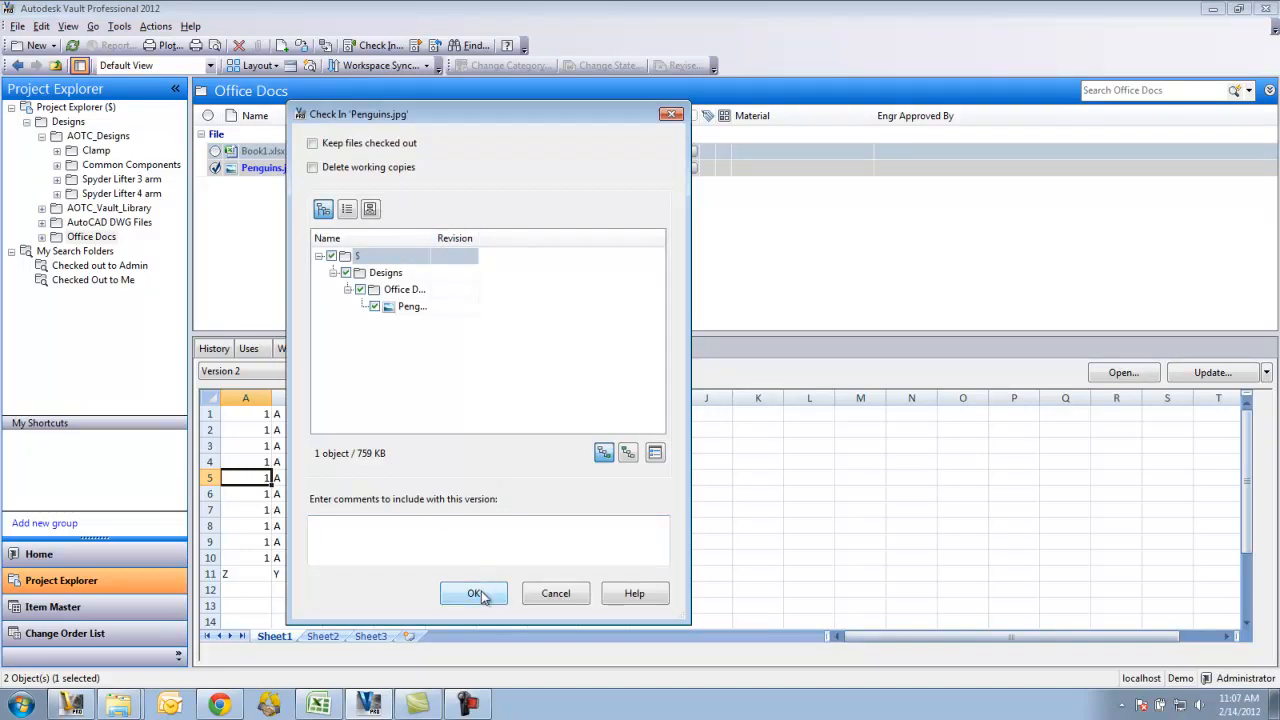
{"action": "left_click", "coordinate": [473, 593]}
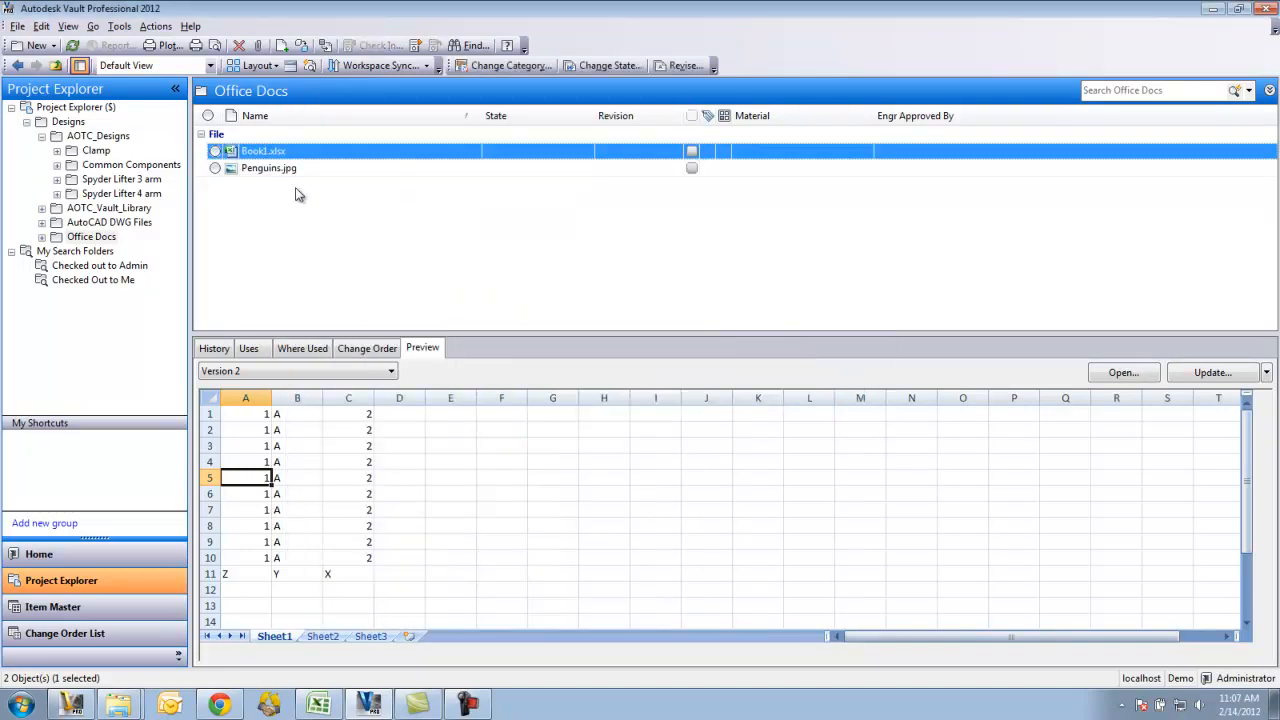
{"action": "left_click", "coordinate": [268, 167]}
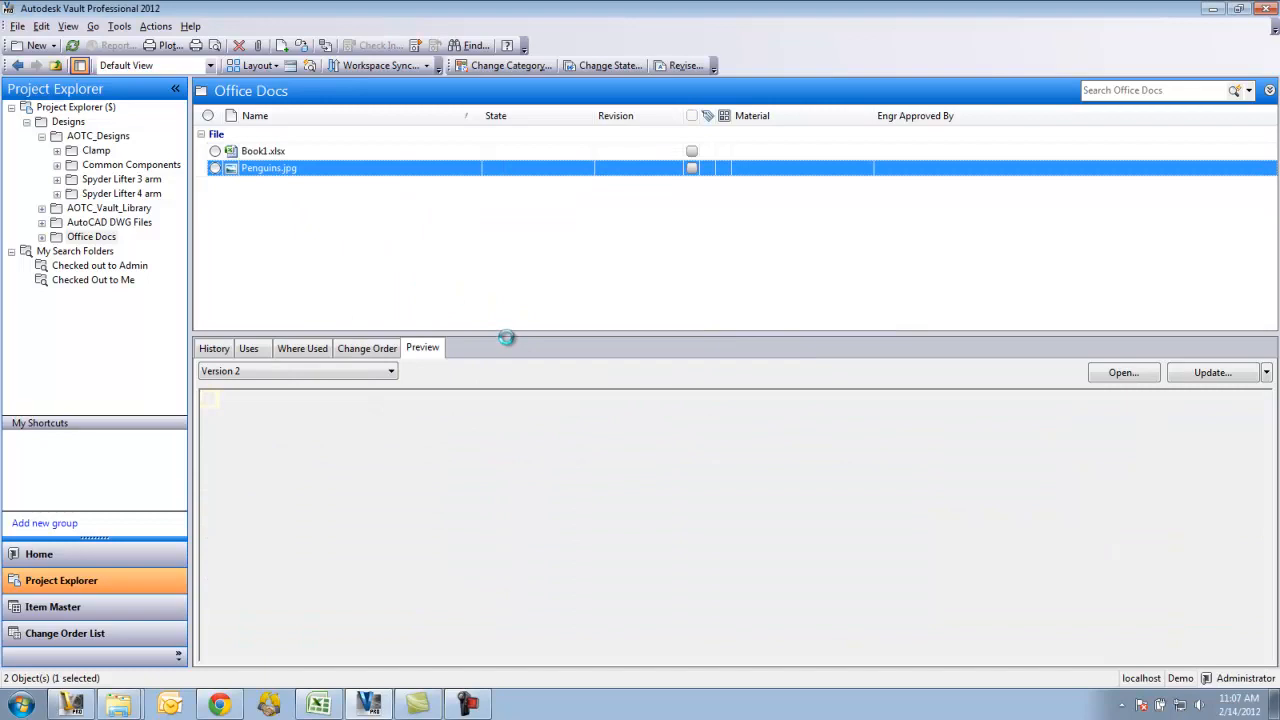